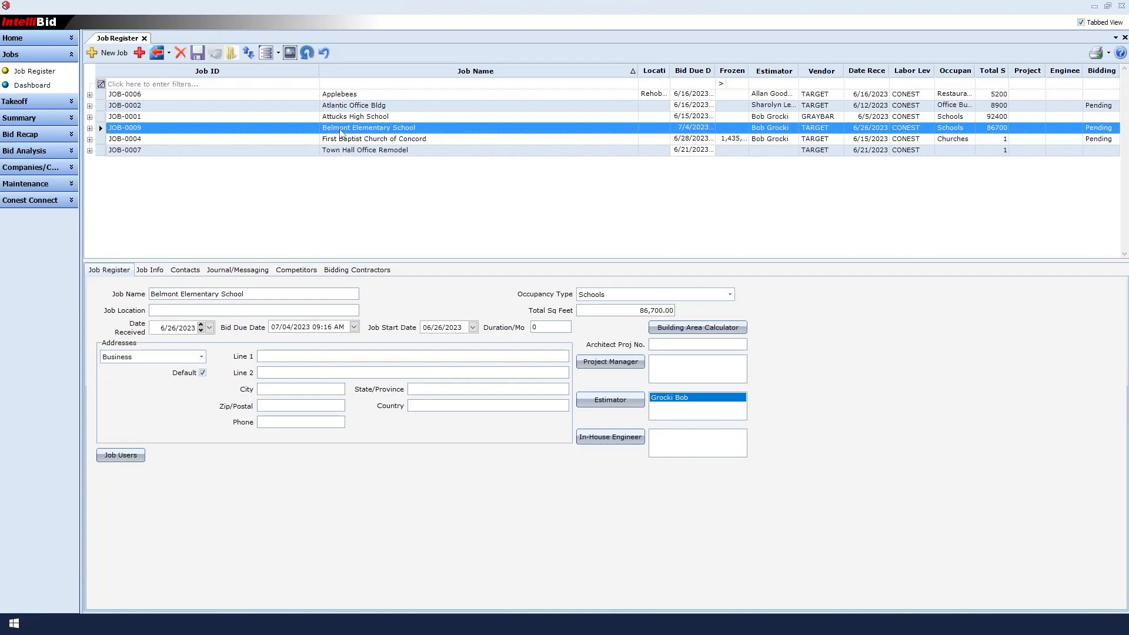
pyautogui.moveTo(24, 106)
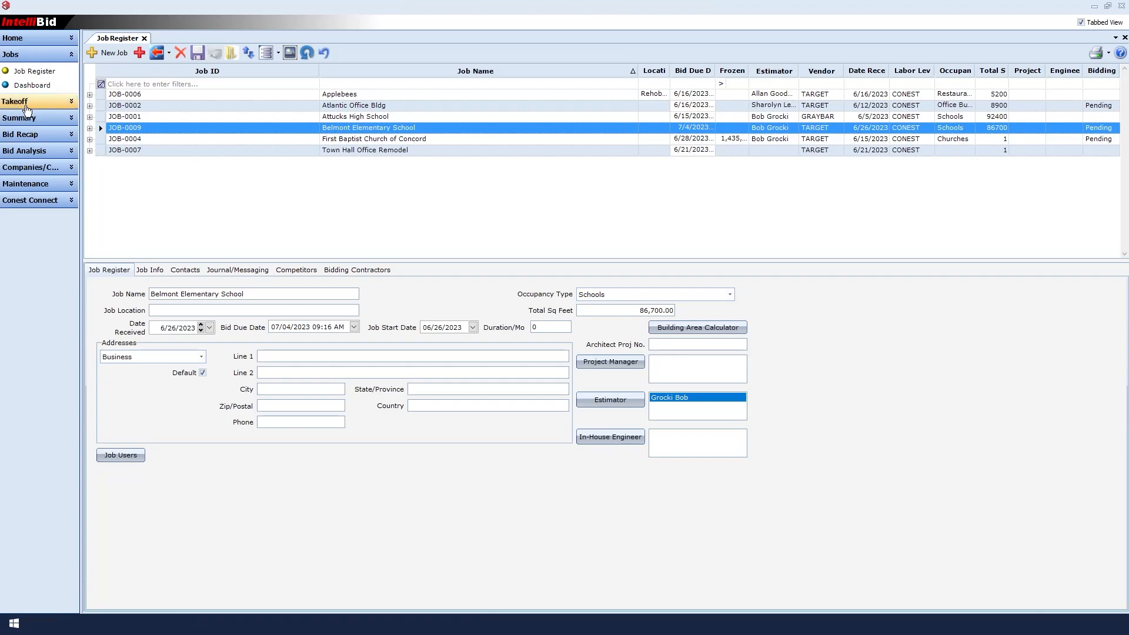
# Show the Belmont Elementary School job's phase tree with its Assembly Groups settings
pyautogui.click(36, 87)
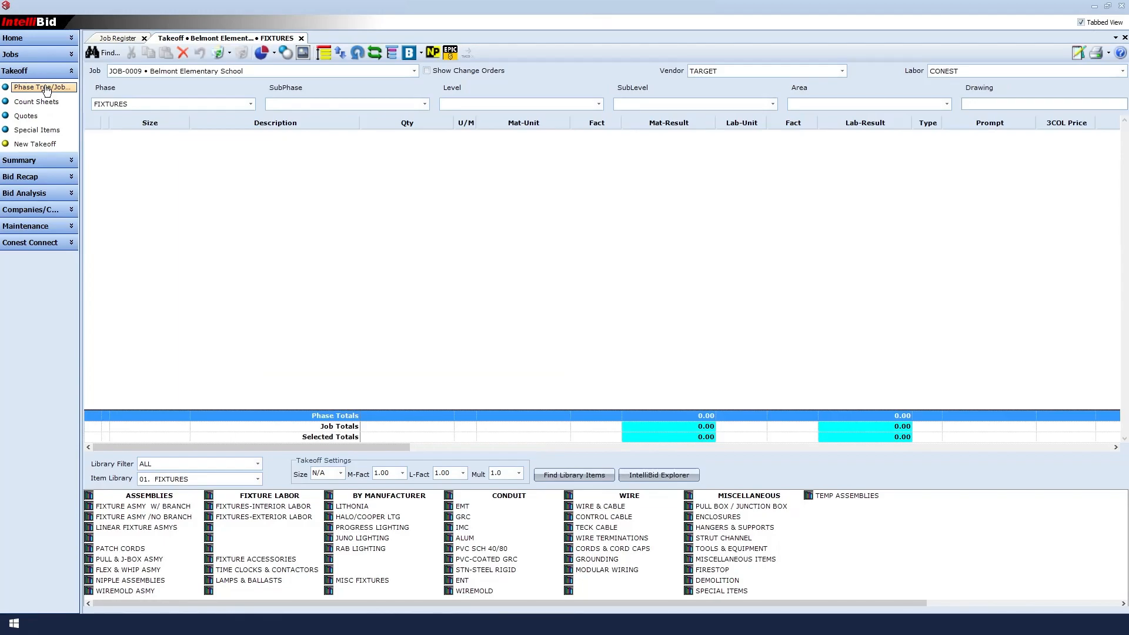
pyautogui.click(40, 87)
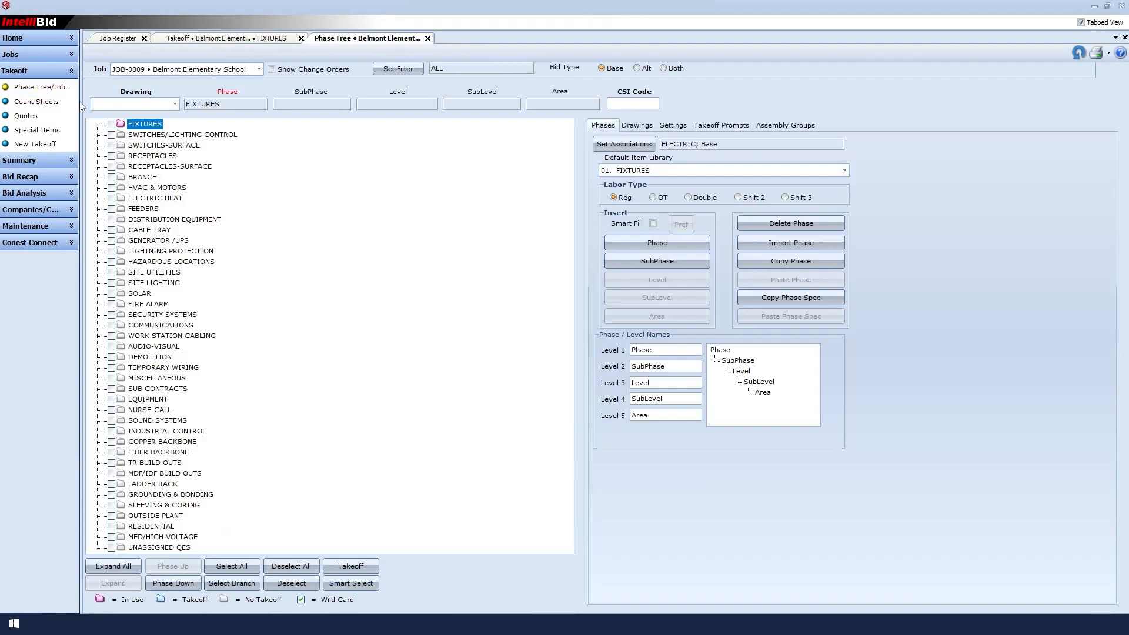
pyautogui.click(785, 124)
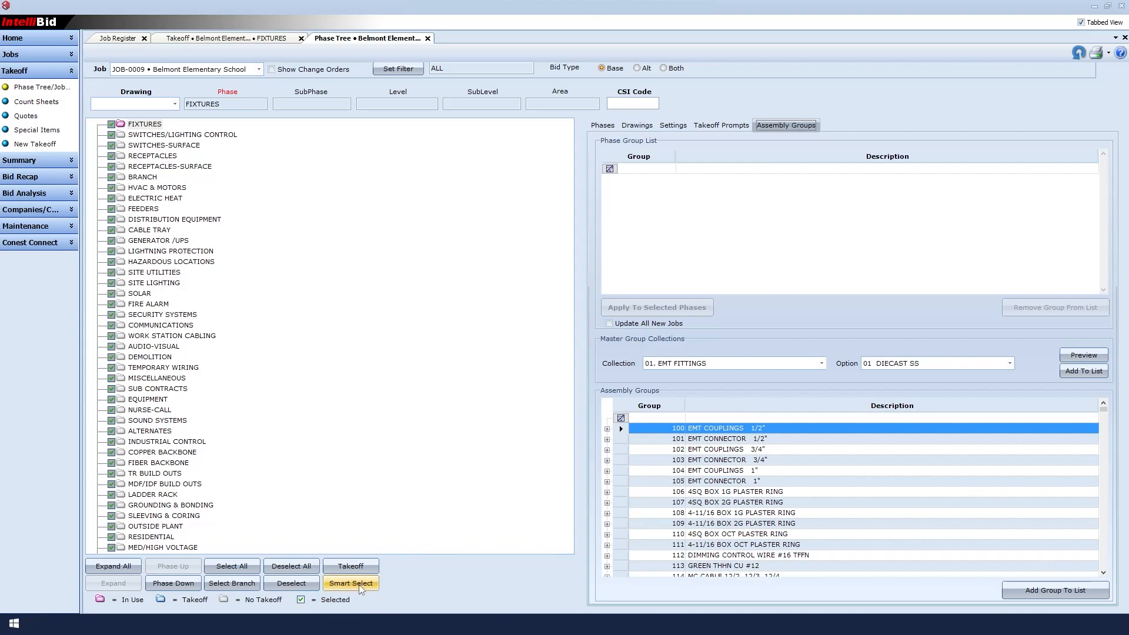
# Use Smart Select to narrow phases to FIXTURES, SWITCHES-SURFACE, RECEPTACLES and RECEPTACLES-SURFACE
pyautogui.click(350, 582)
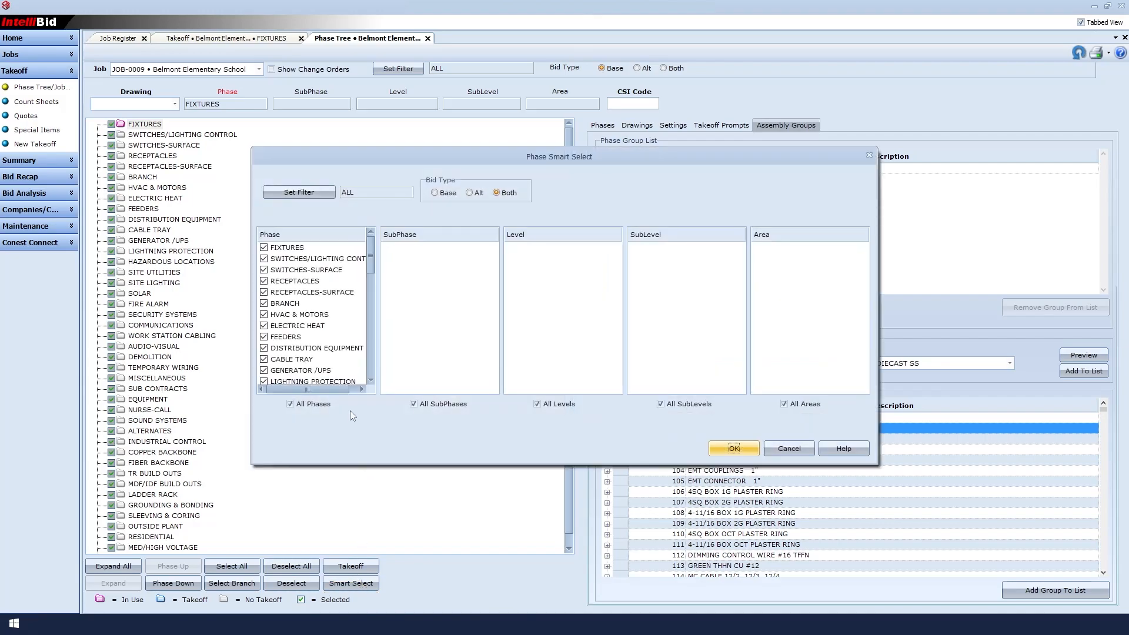
pyautogui.click(290, 404)
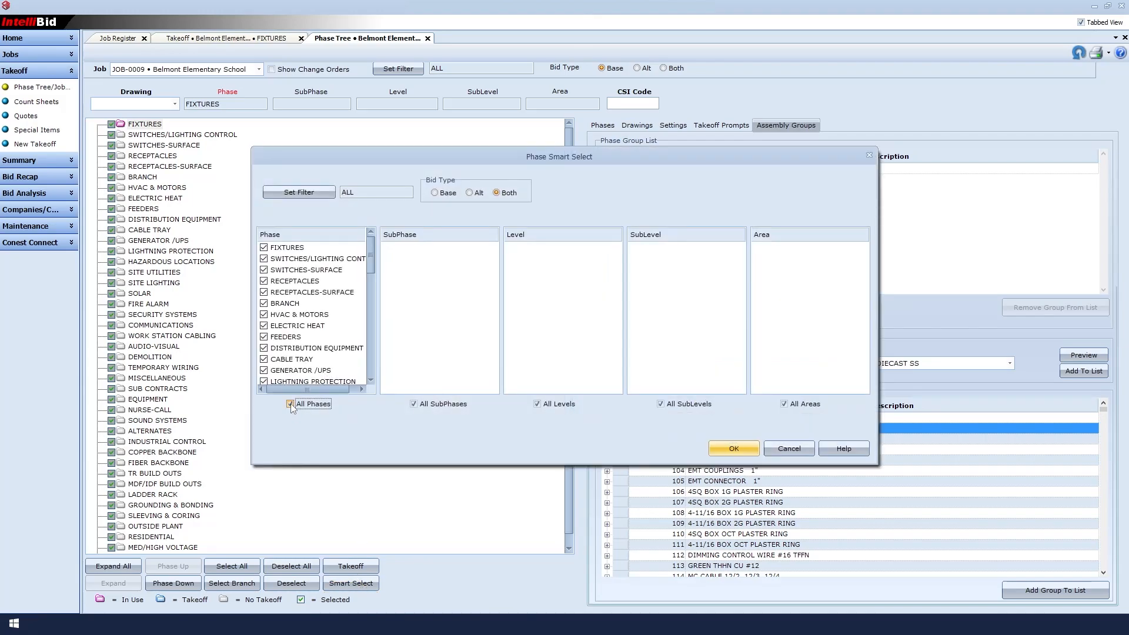
pyautogui.click(291, 403)
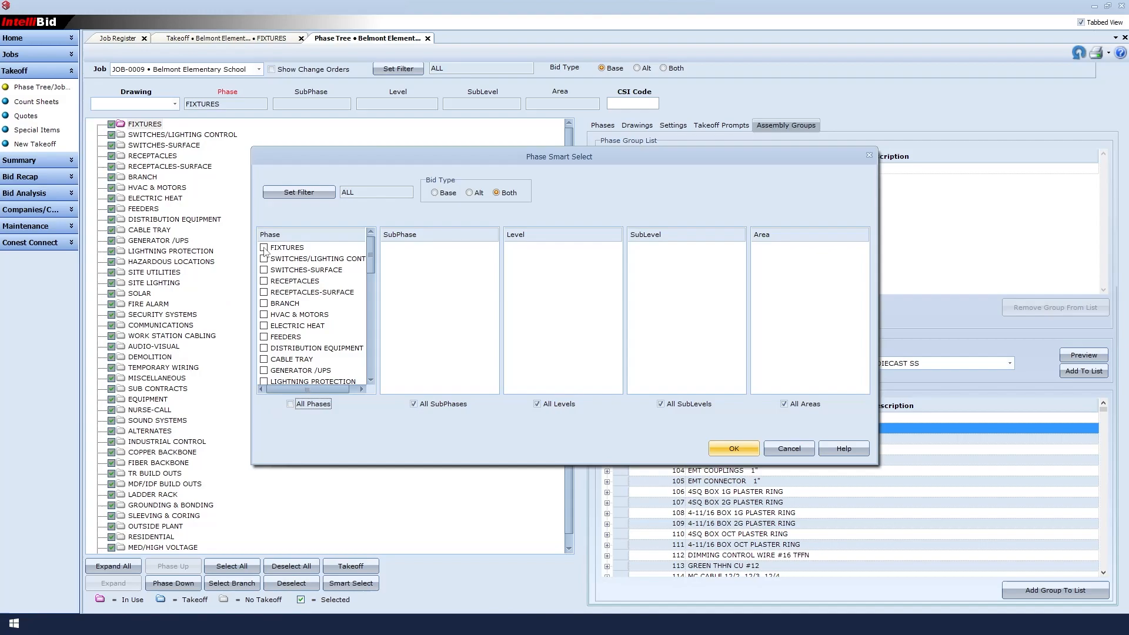
pyautogui.click(263, 247)
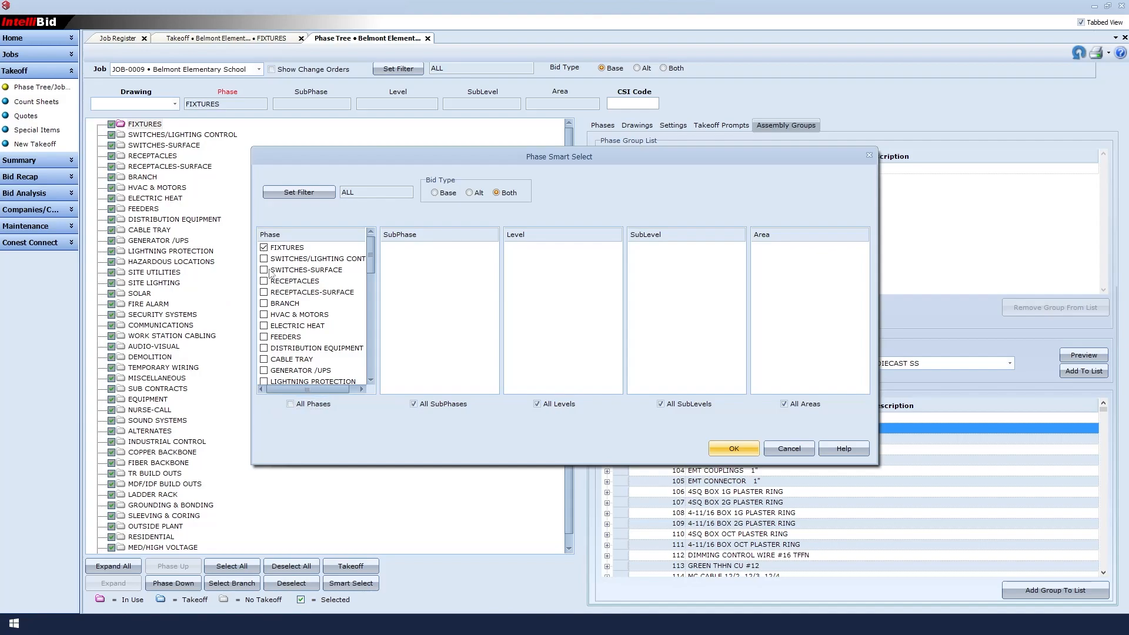
pyautogui.click(264, 269)
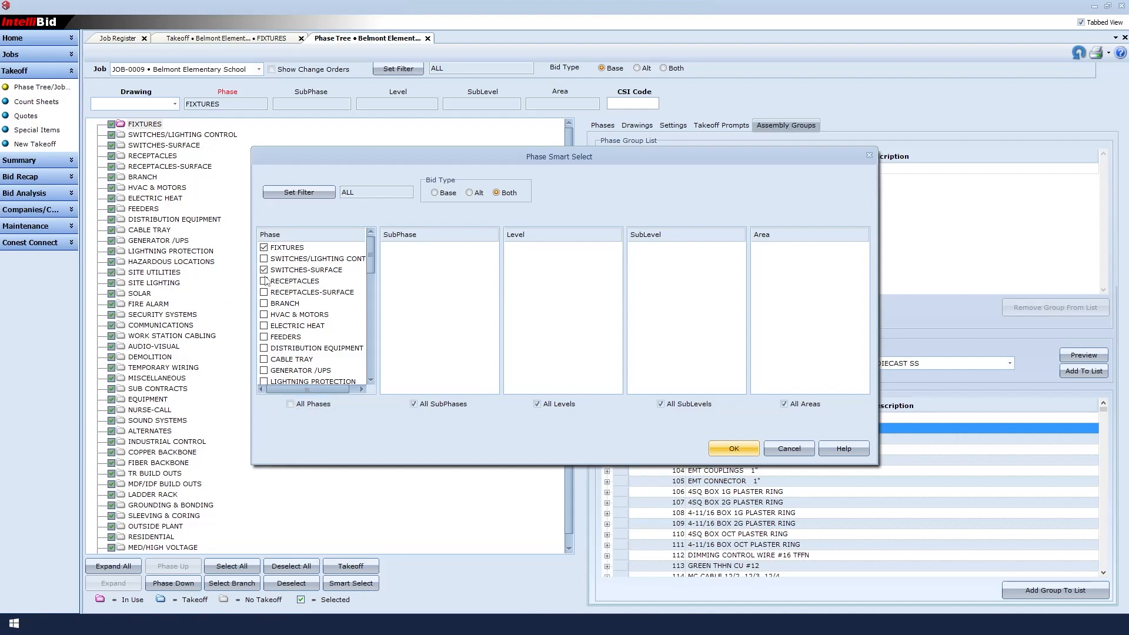
pyautogui.click(263, 291)
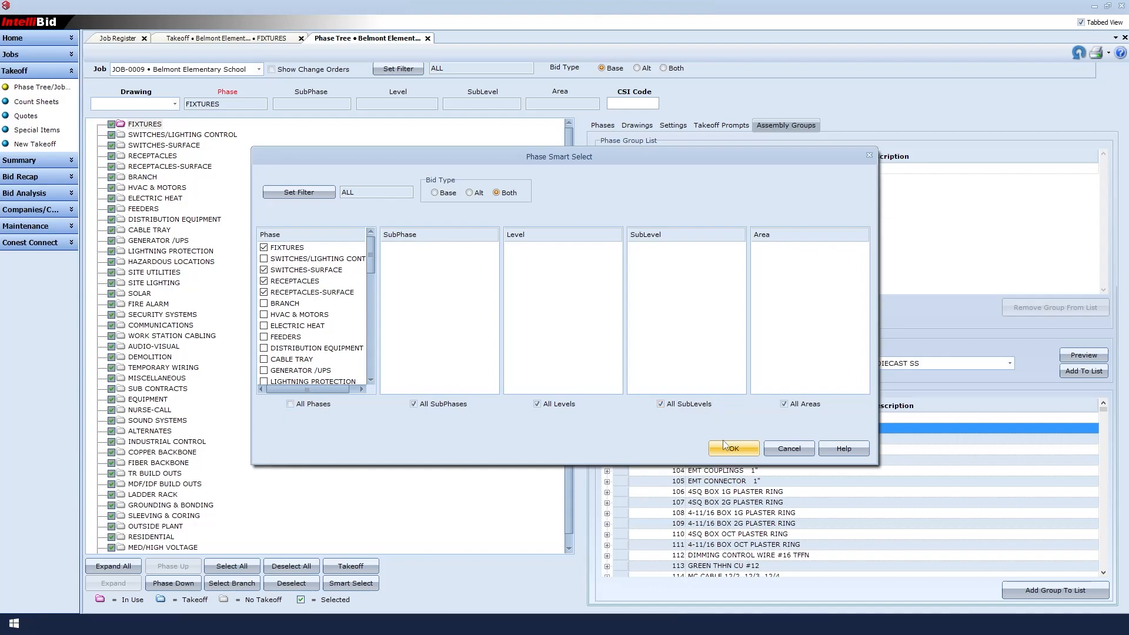
pyautogui.click(735, 448)
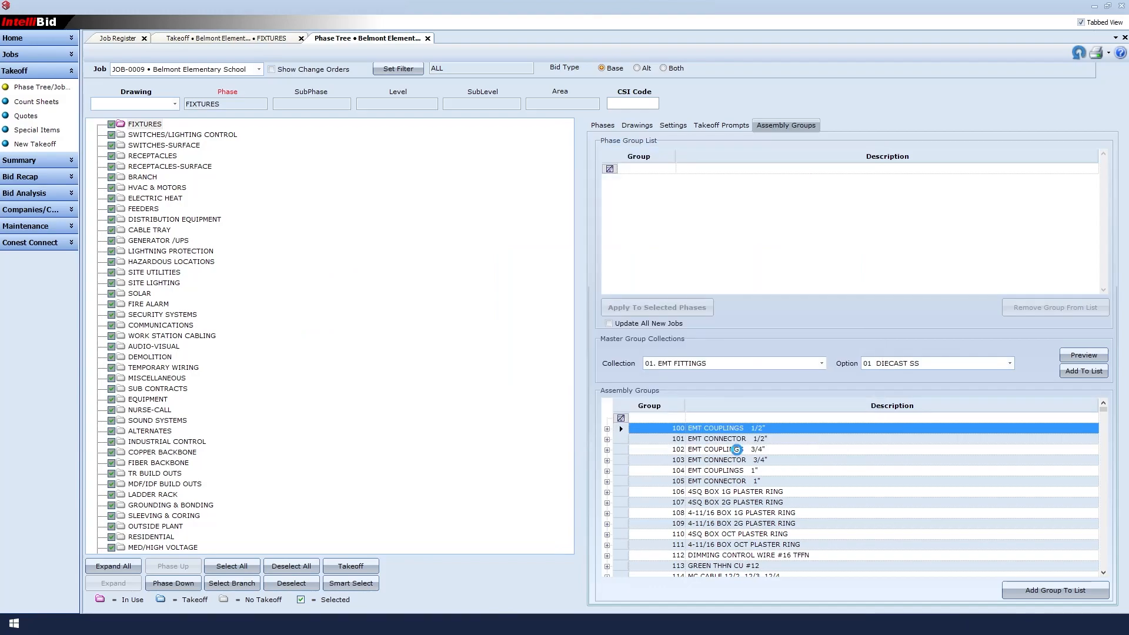
# Choose the 04 STEEL-COMP option for the 01. EMT FITTINGS collection
pyautogui.click(350, 582)
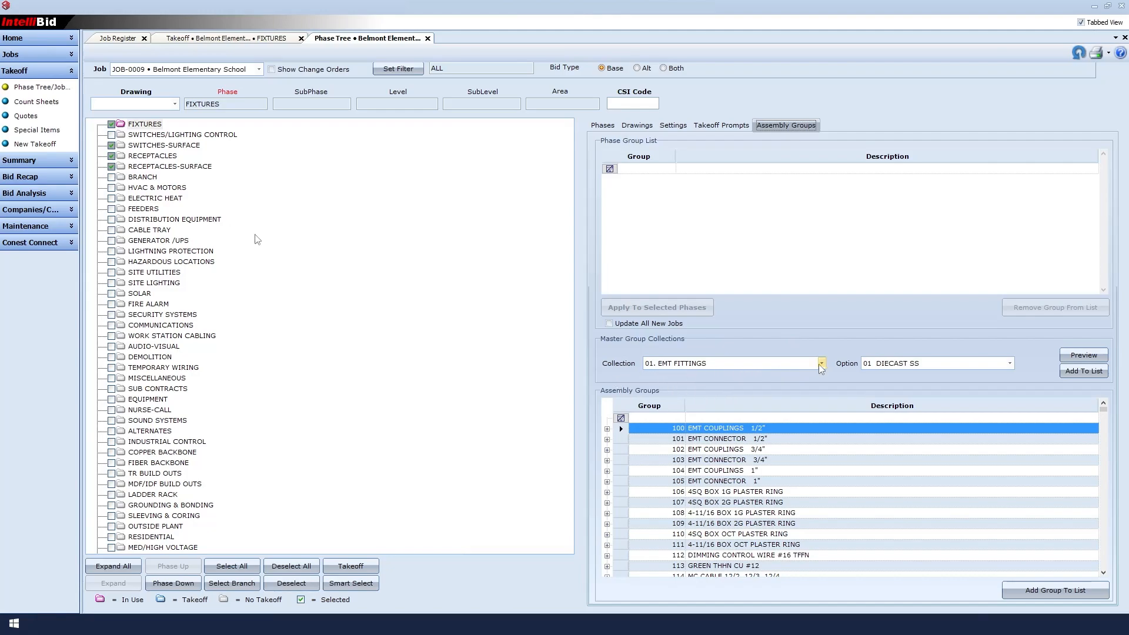
pyautogui.click(821, 363)
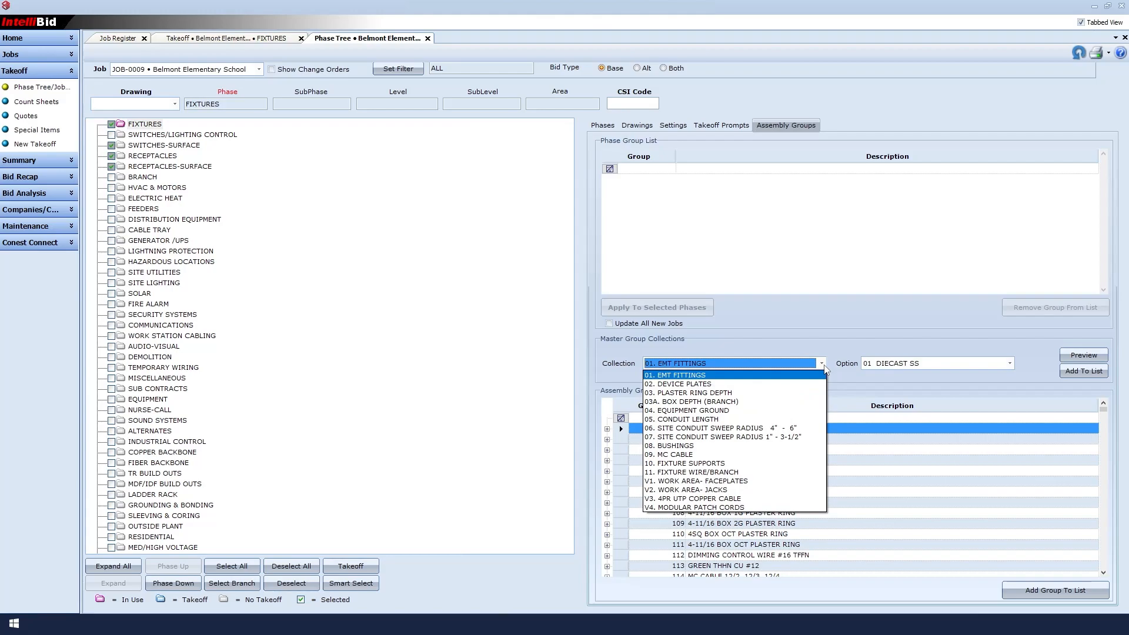
pyautogui.click(674, 375)
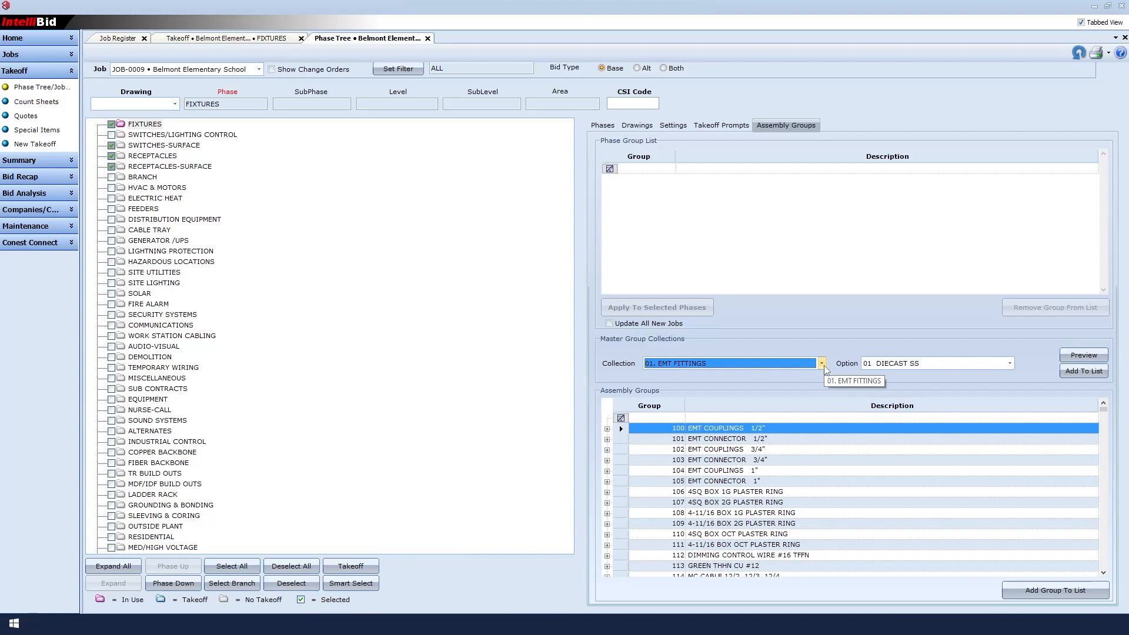
pyautogui.click(1010, 363)
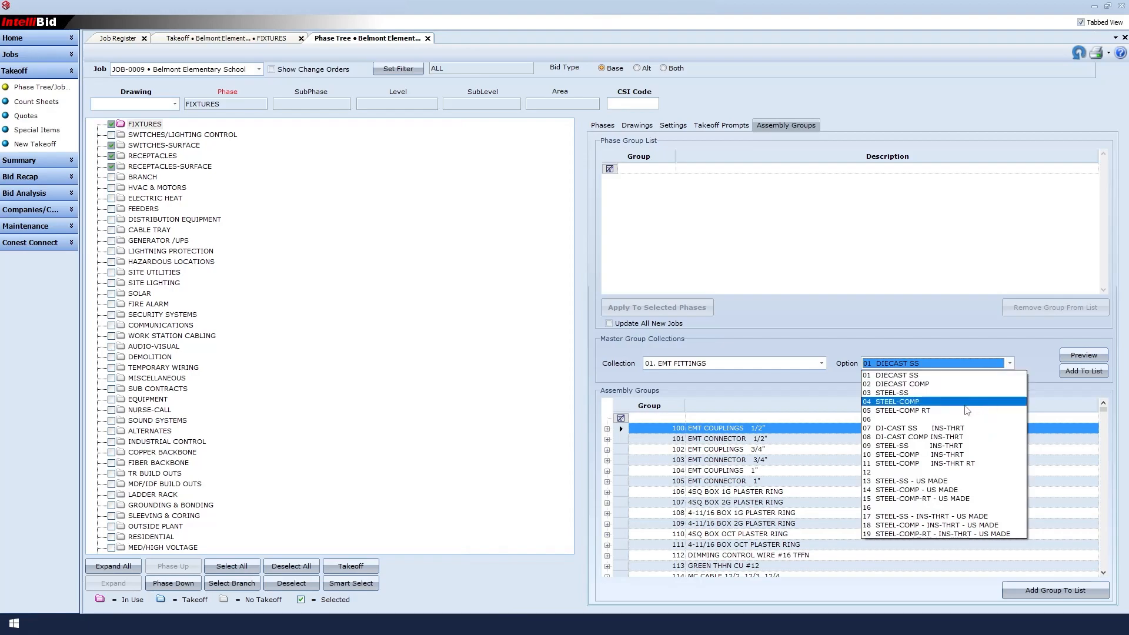
pyautogui.click(896, 401)
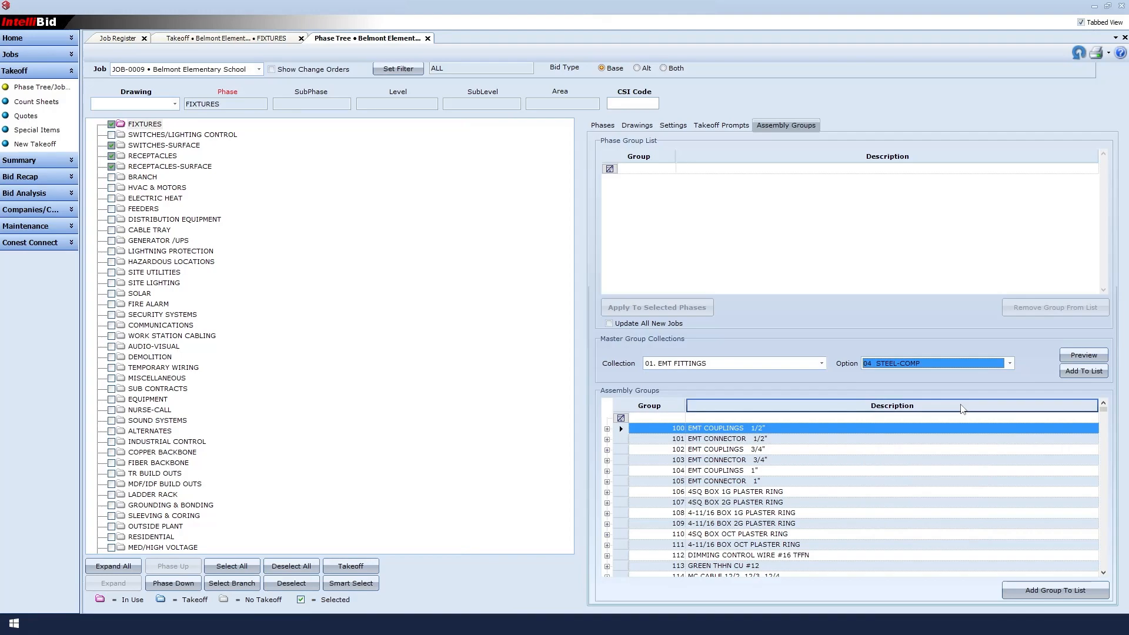
# Add the EMT fitting groups and the PLASTIC device plate groups to the phase list
pyautogui.click(1084, 371)
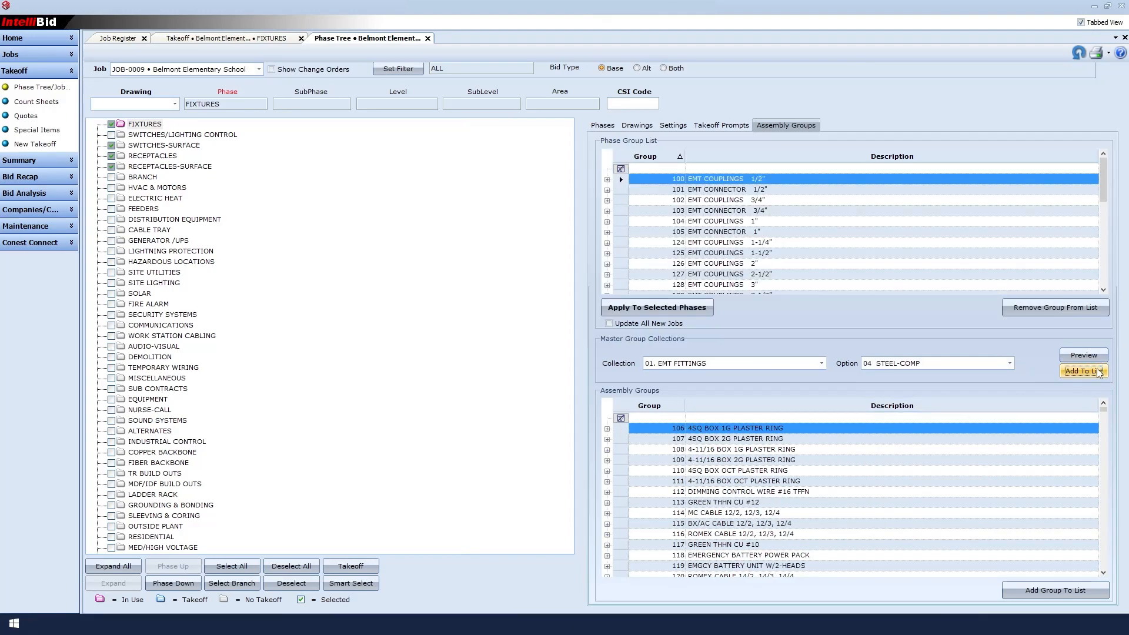
pyautogui.click(821, 364)
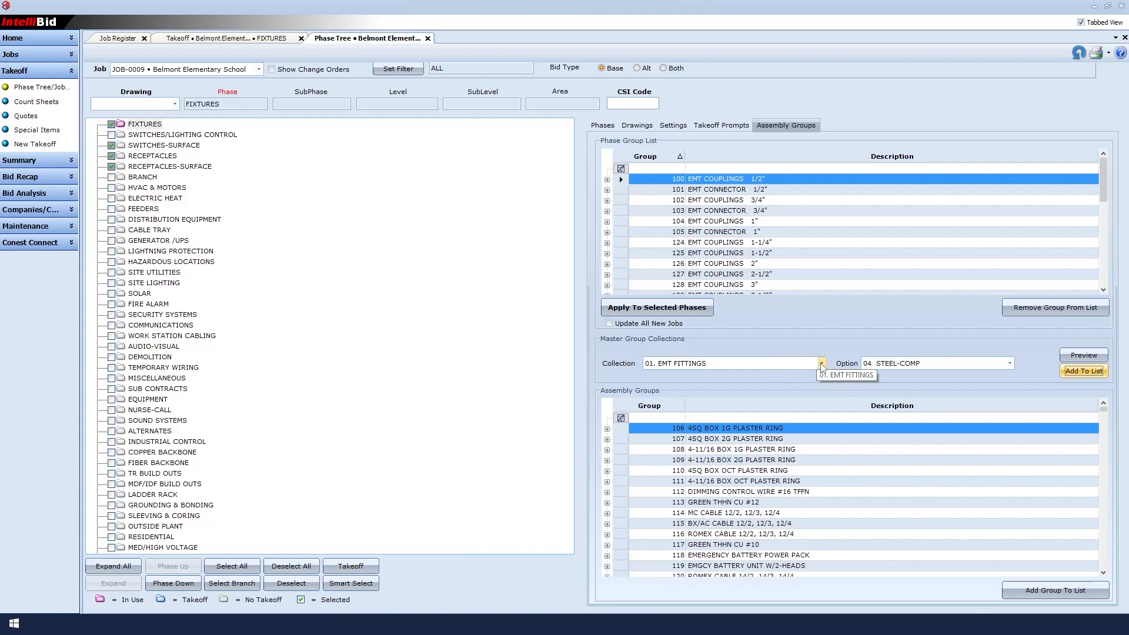
pyautogui.click(846, 375)
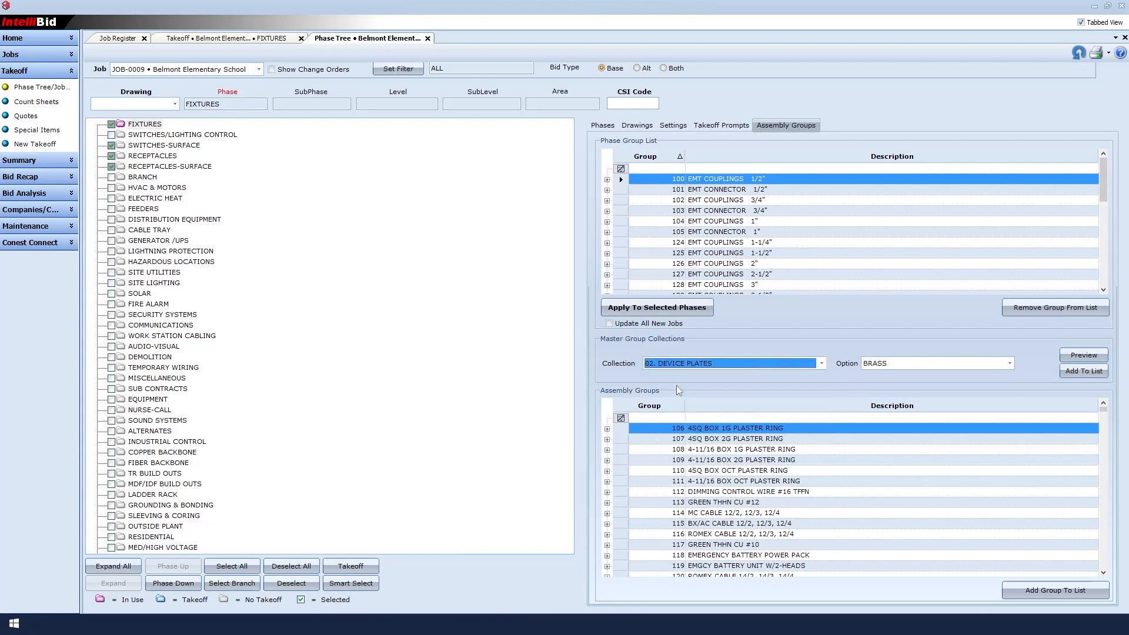
pyautogui.click(1010, 363)
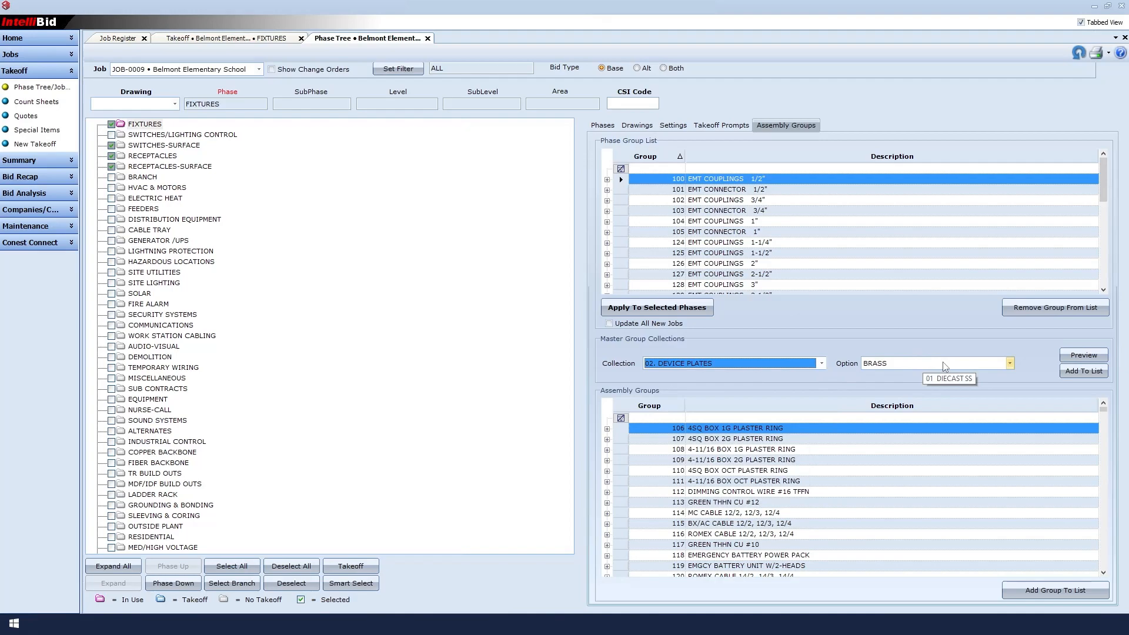
pyautogui.click(1009, 363)
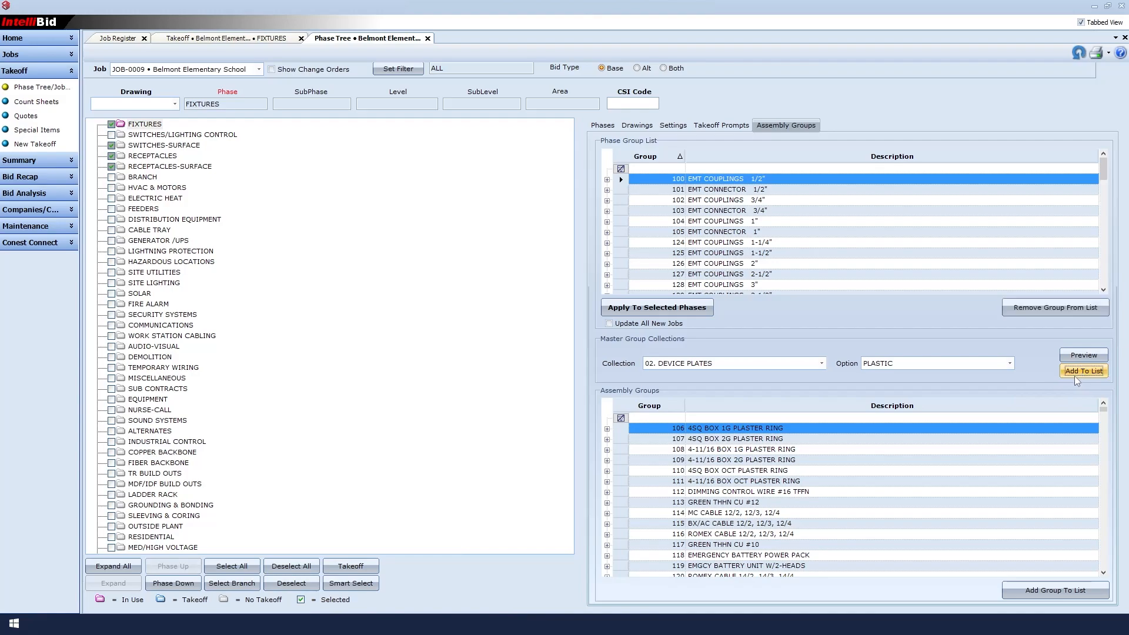
pyautogui.click(821, 363)
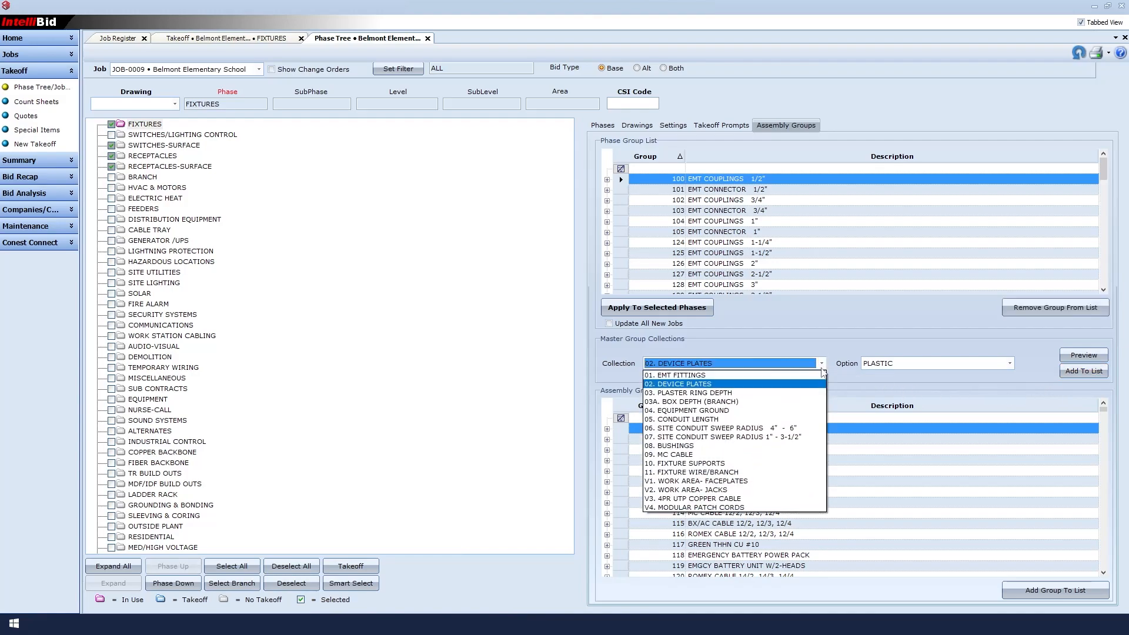
# Choose the 5/8" RISE option for the PLASTER RING DEPTH collection
pyautogui.click(694, 393)
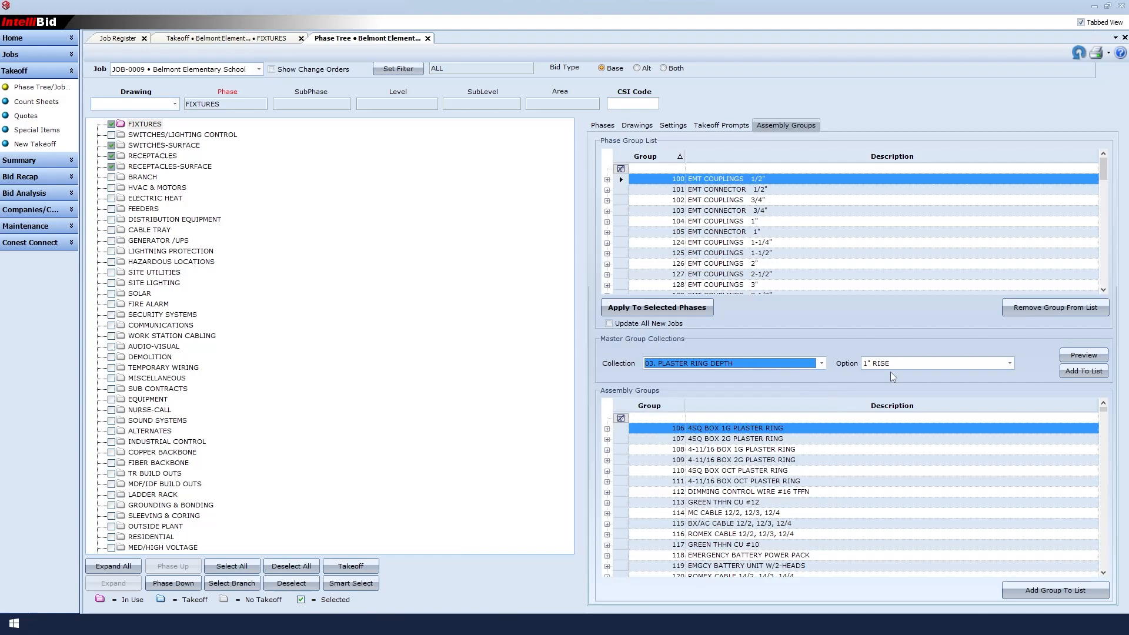
pyautogui.moveTo(913, 363)
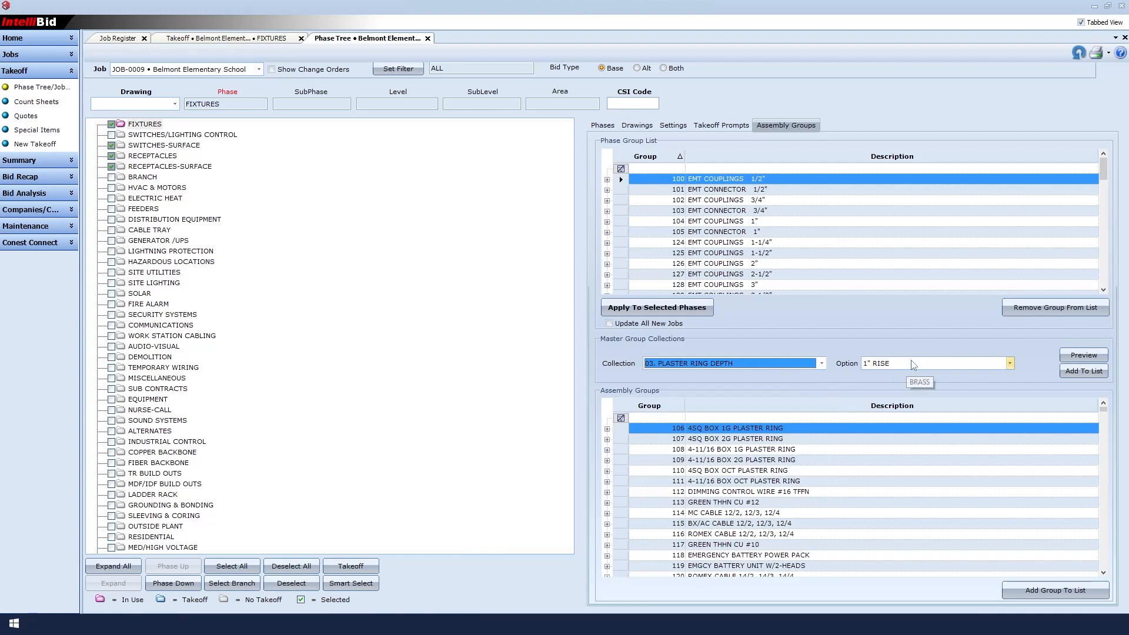
pyautogui.click(1009, 364)
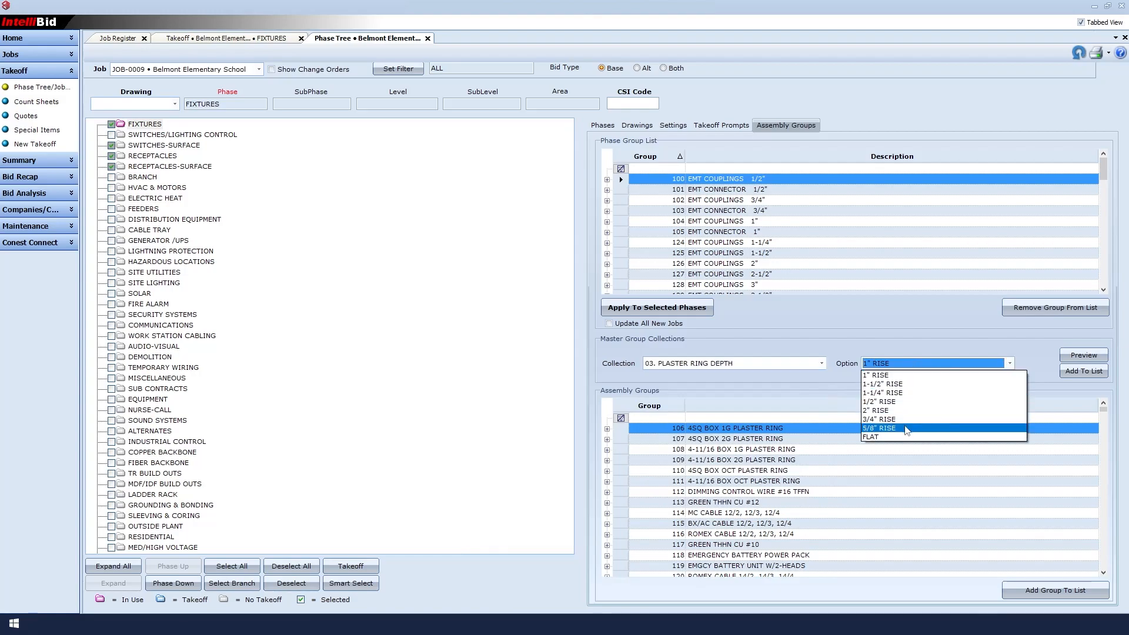
pyautogui.click(879, 428)
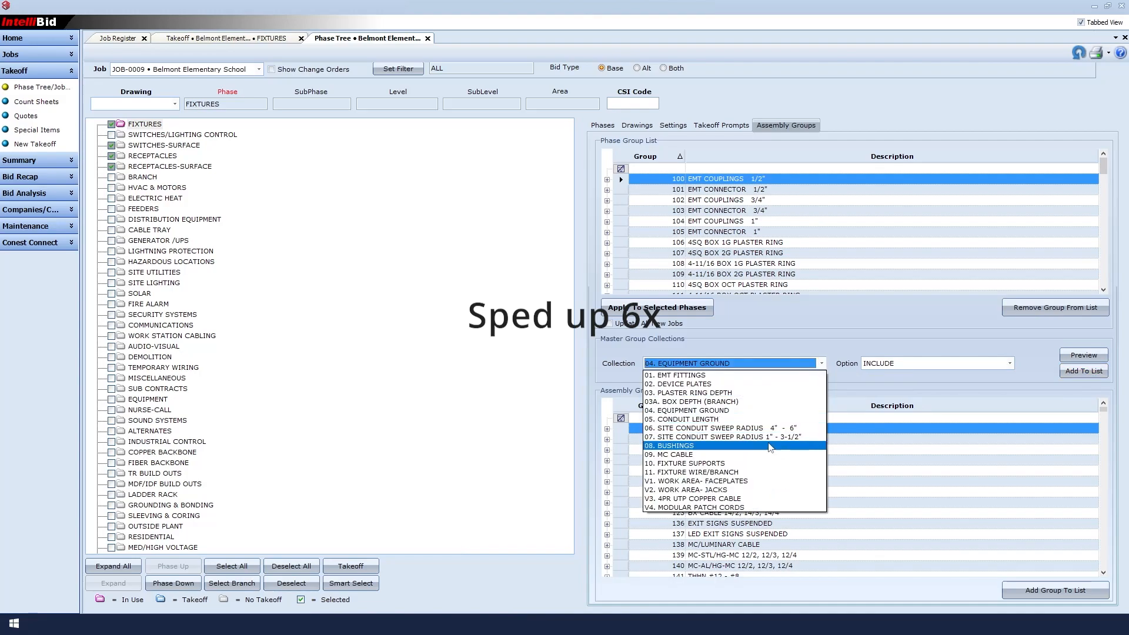
# Check size 16 TFFN CU as group 112's default wire and apply groups to the selected phases
pyautogui.click(669, 445)
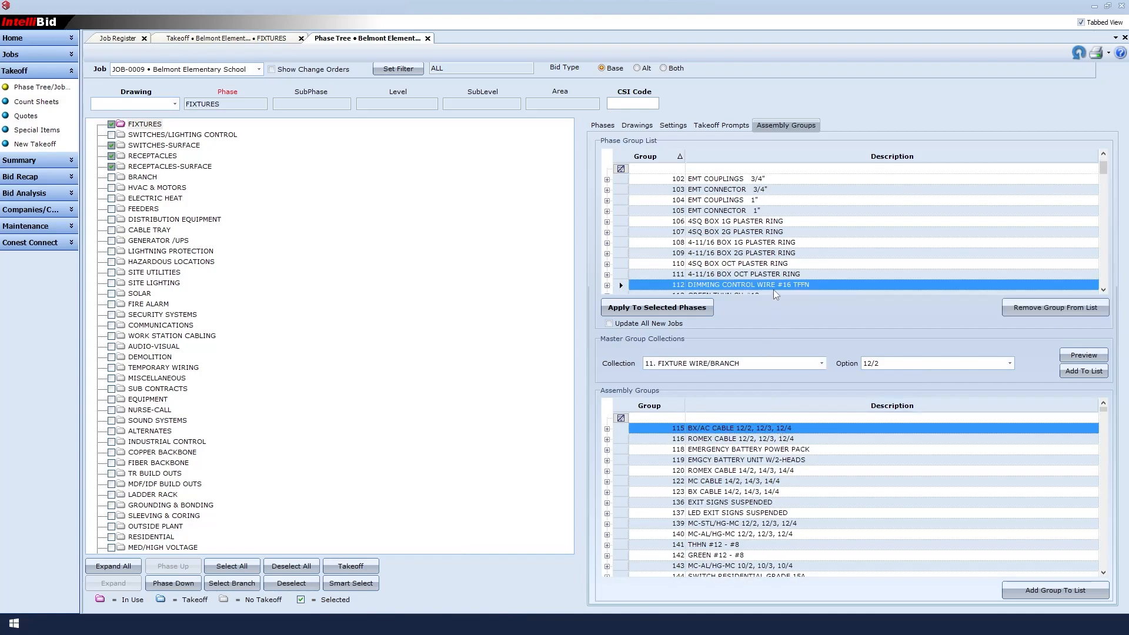
pyautogui.moveTo(845, 354)
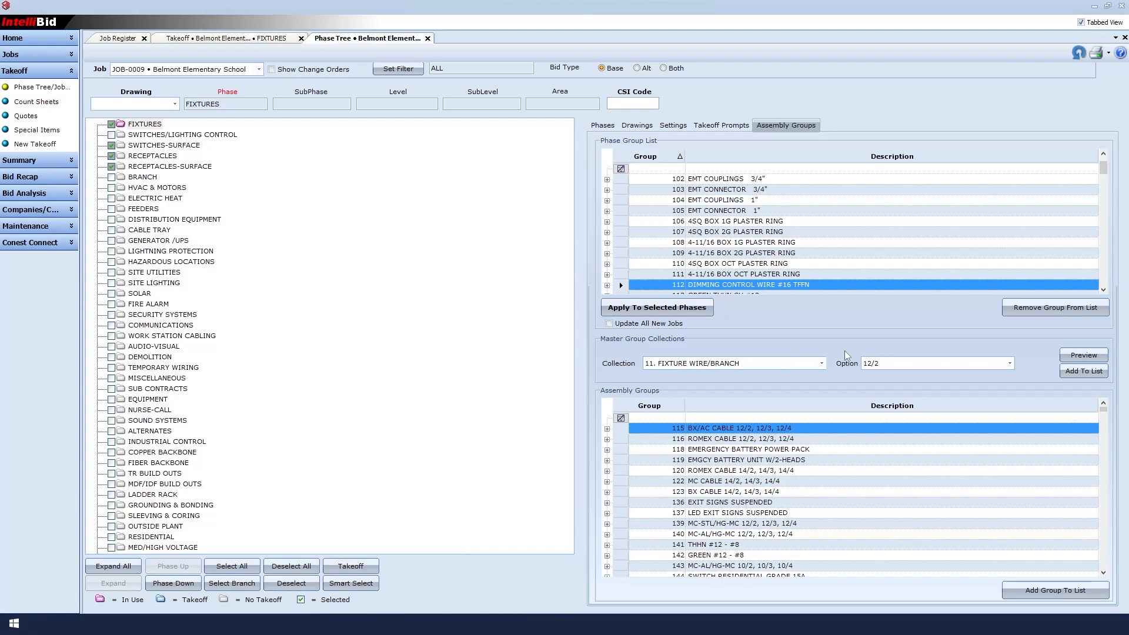
pyautogui.moveTo(851, 299)
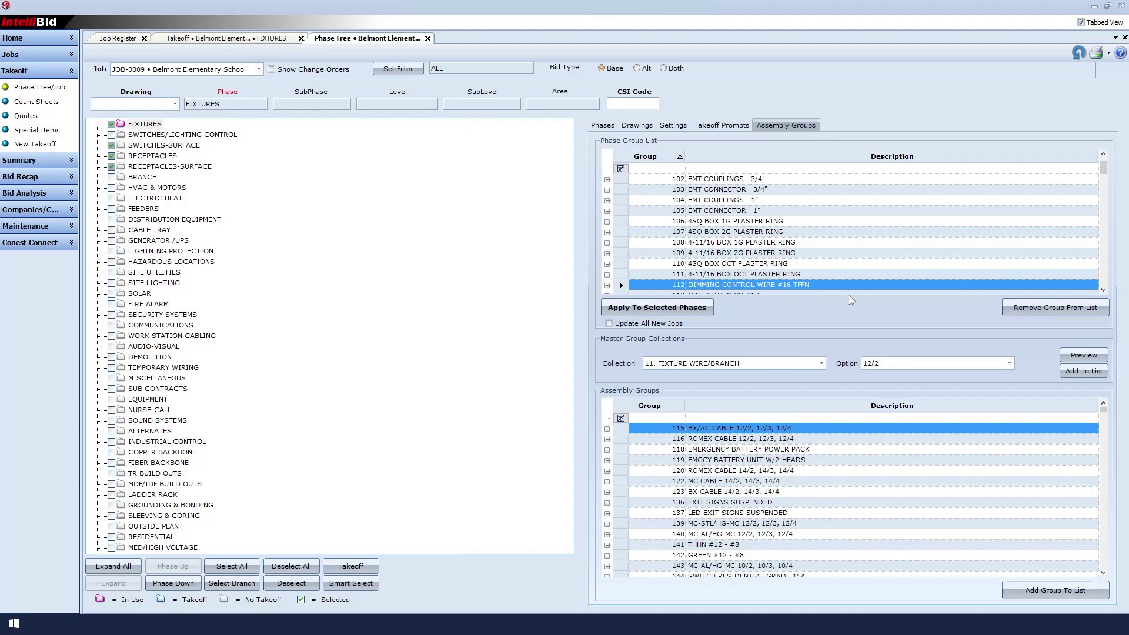
pyautogui.moveTo(657, 308)
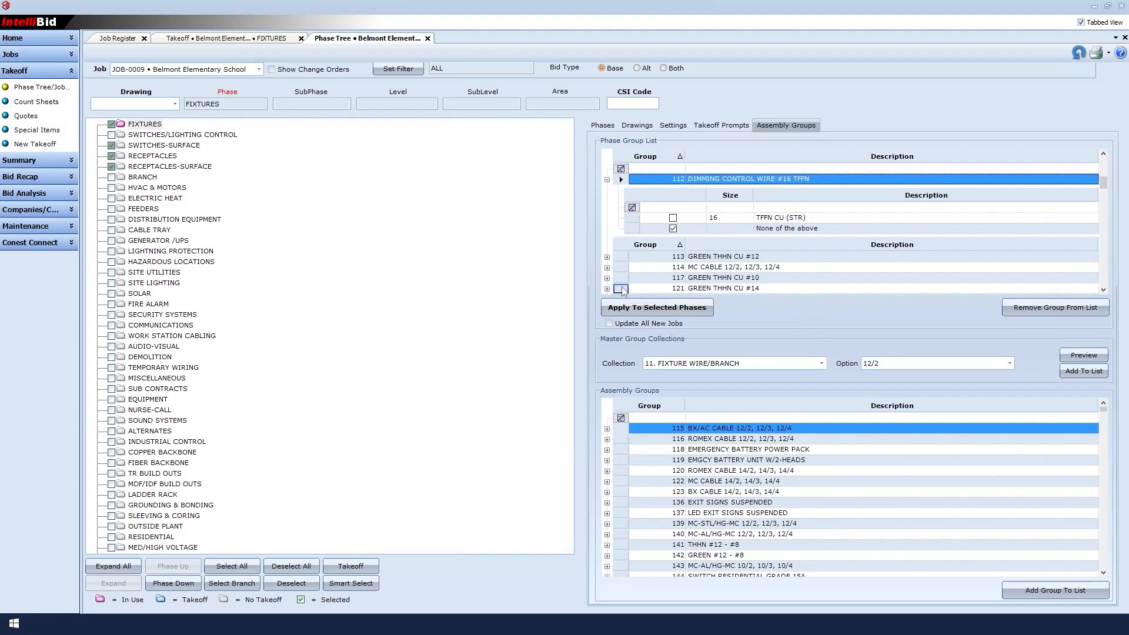
pyautogui.click(672, 218)
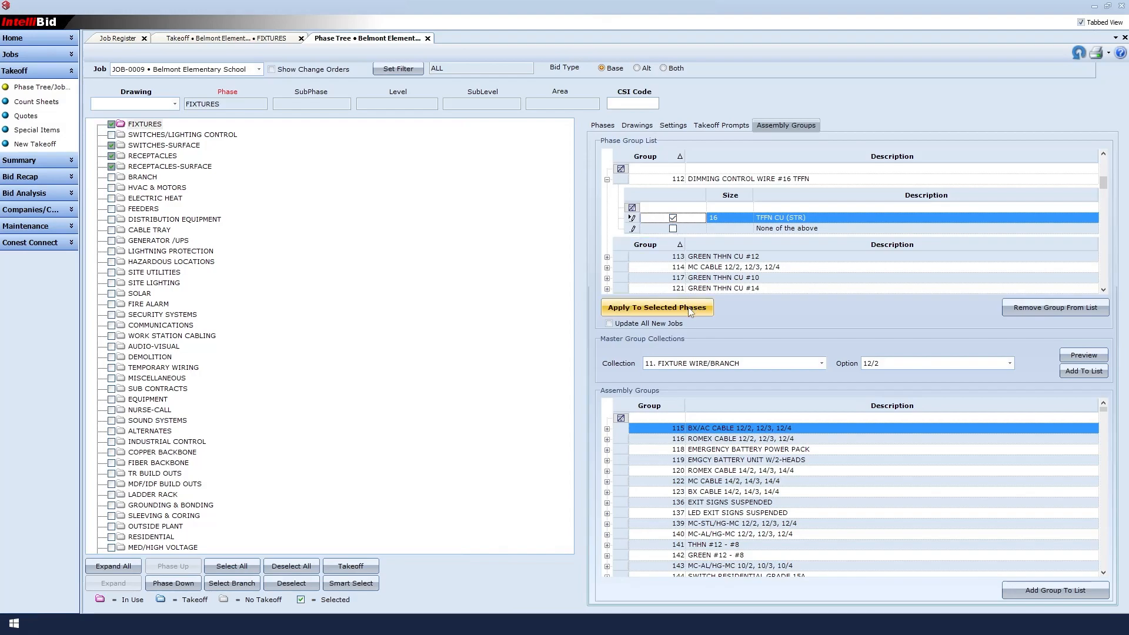
pyautogui.click(657, 307)
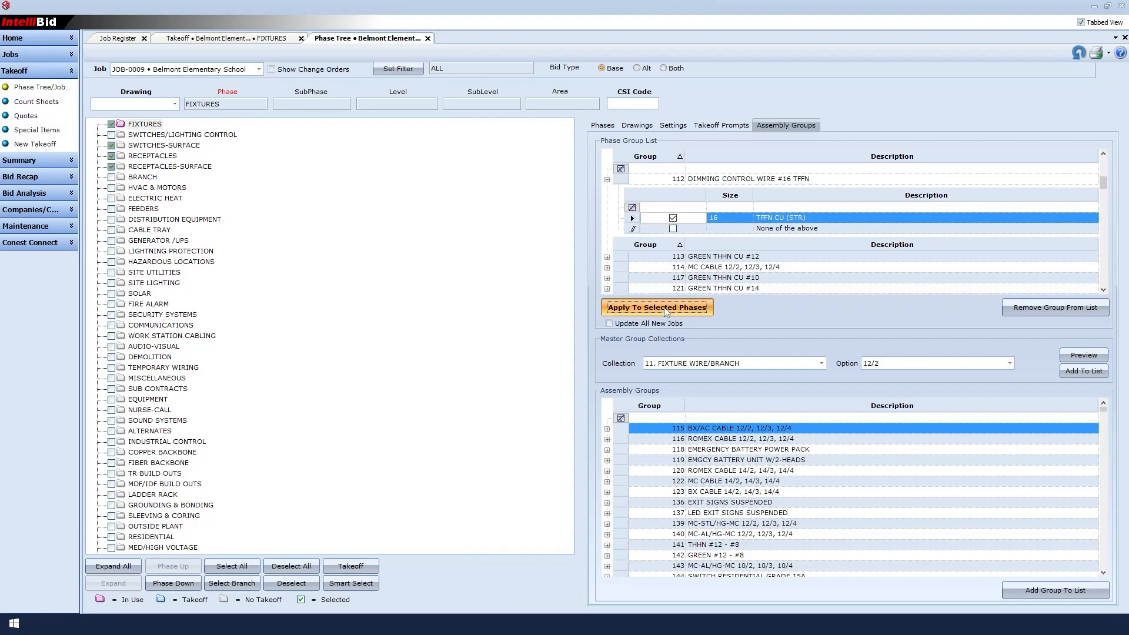
pyautogui.click(662, 307)
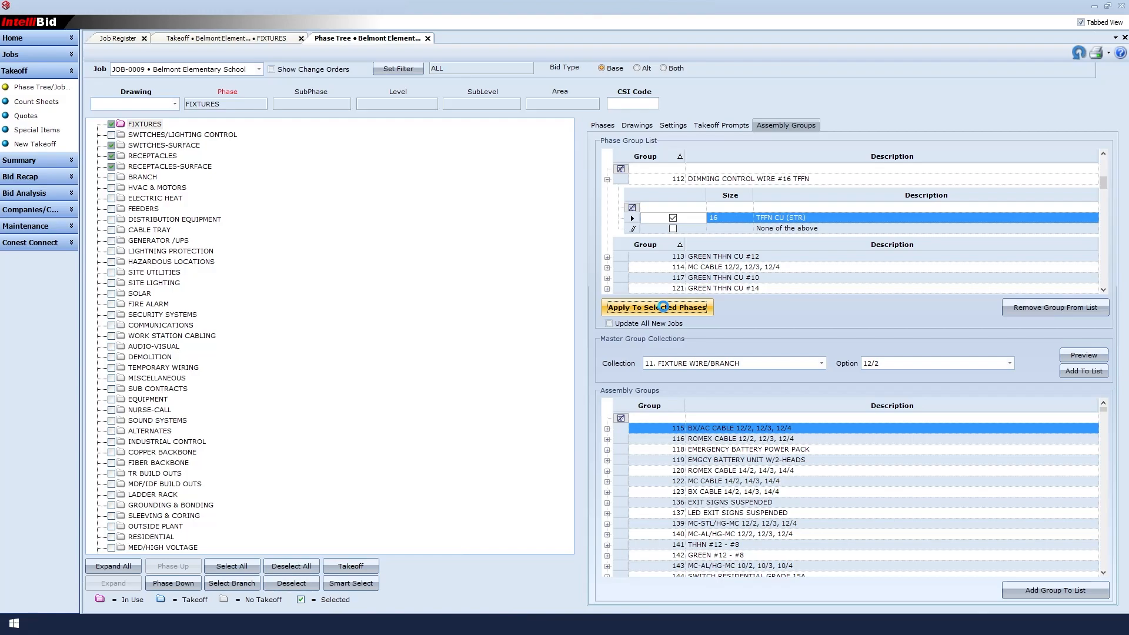
pyautogui.click(658, 307)
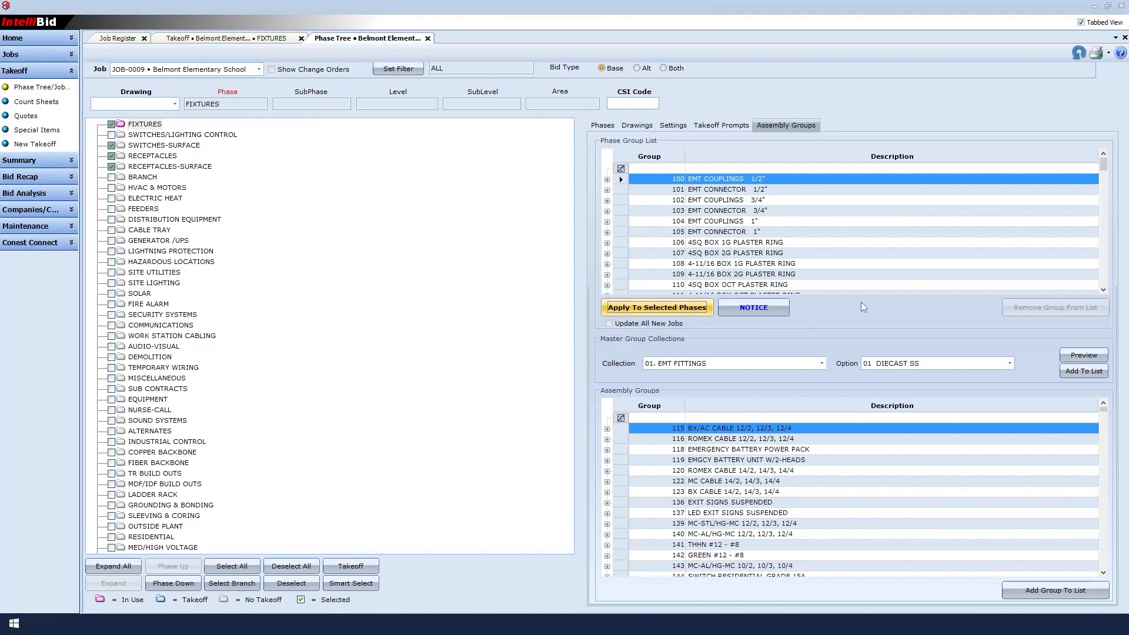
pyautogui.moveTo(740, 284)
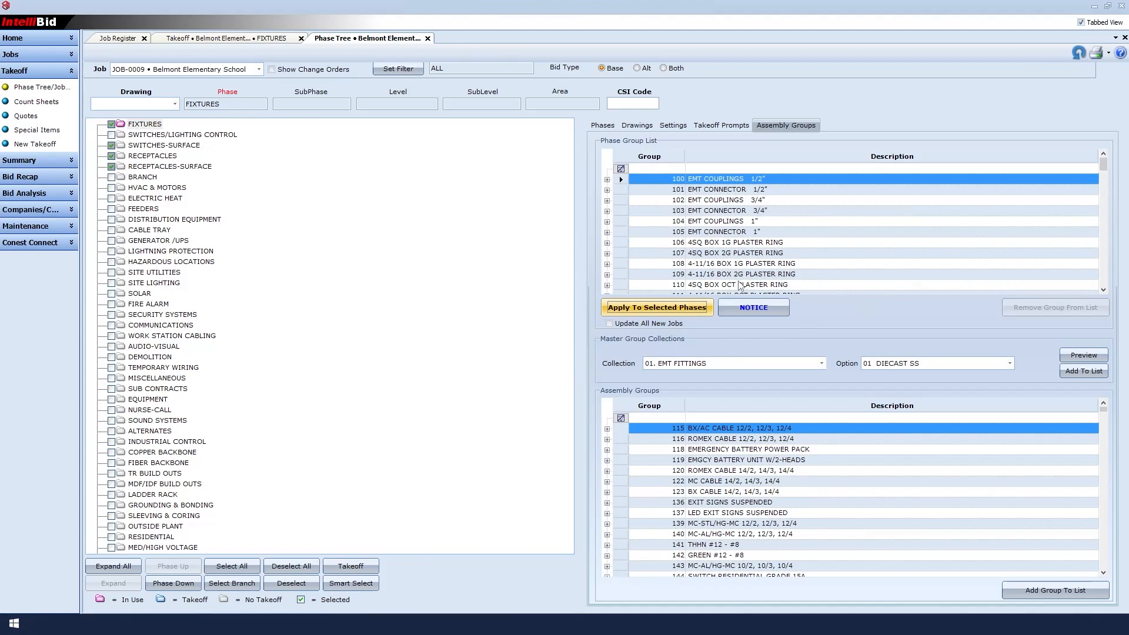
# Add the cable and fixture mounting height prompts from the Master Variable List to the phases
pyautogui.click(722, 124)
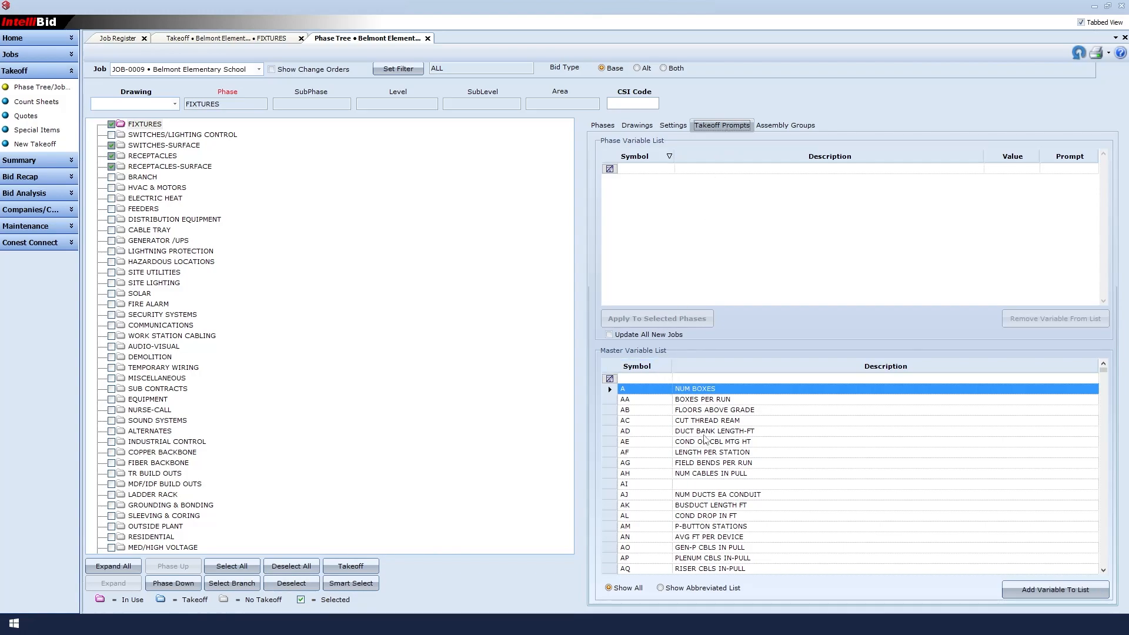
pyautogui.click(730, 442)
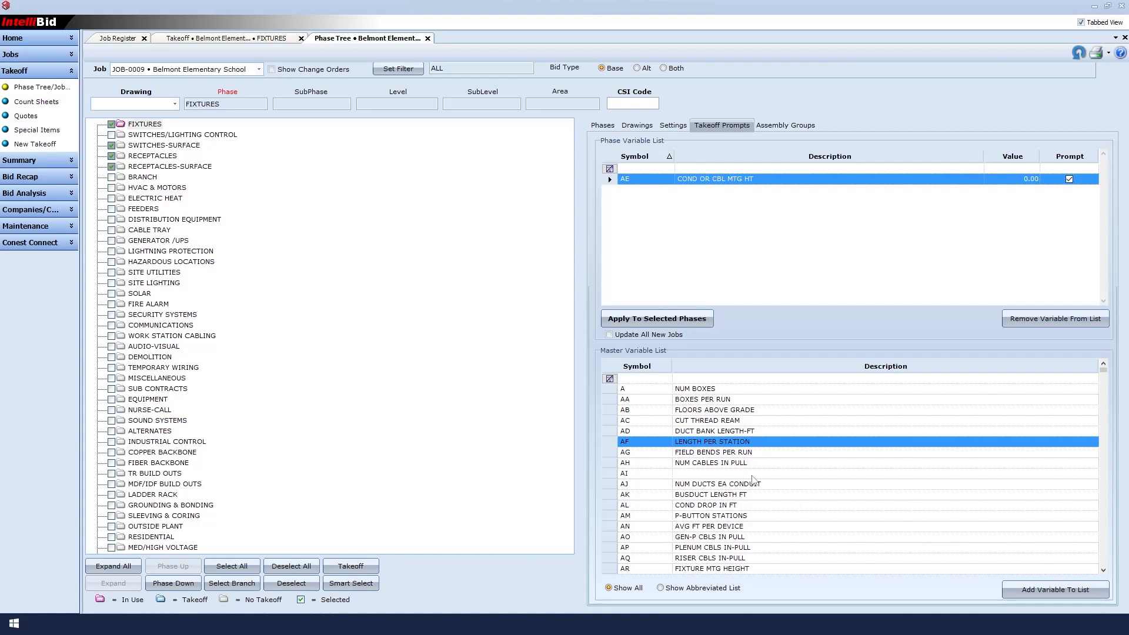
pyautogui.click(710, 569)
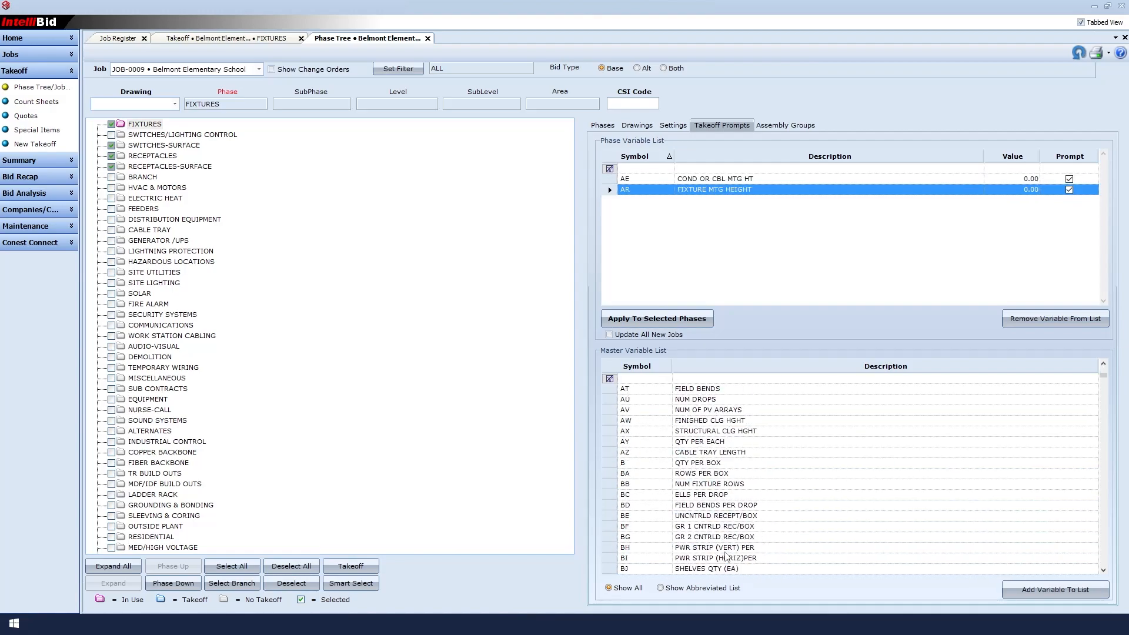
pyautogui.scroll(-3)
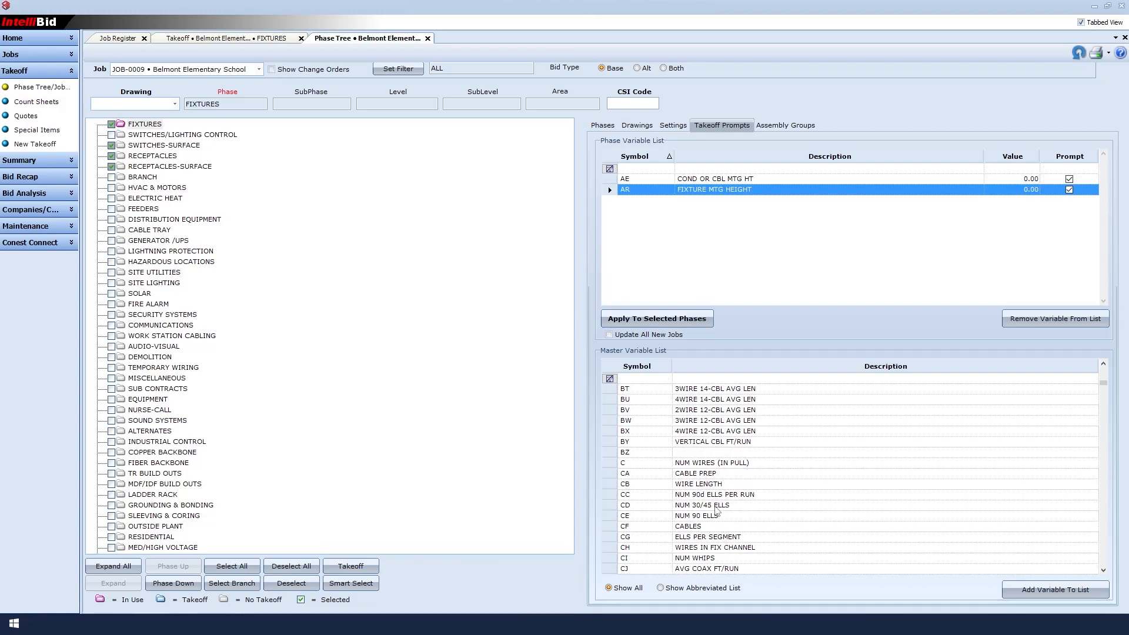
pyautogui.scroll(-3)
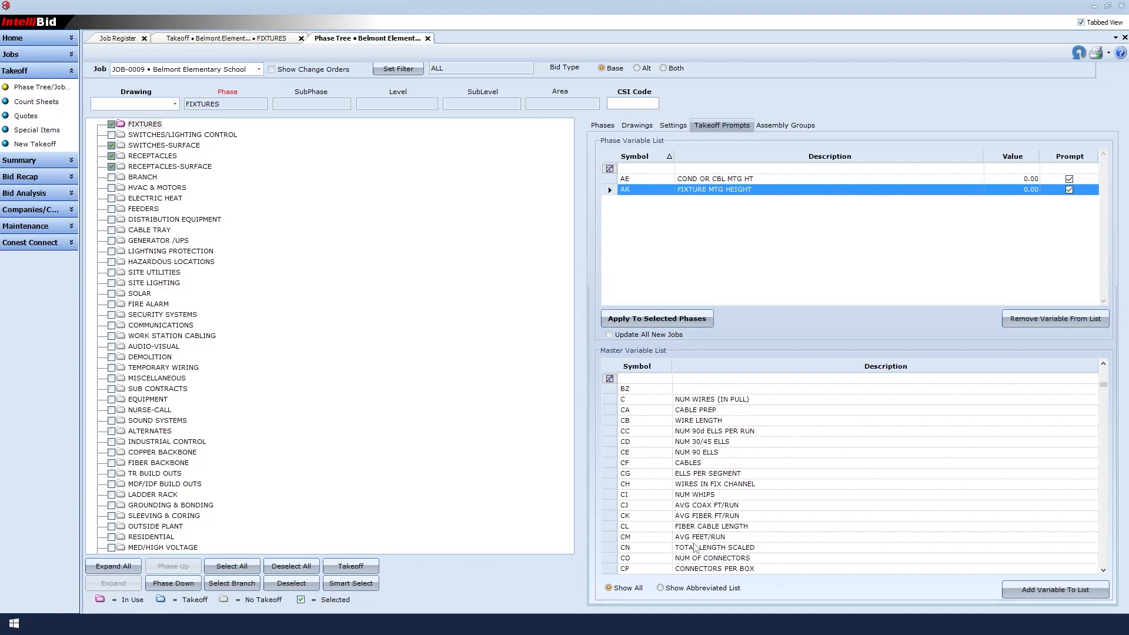
pyautogui.scroll(-3)
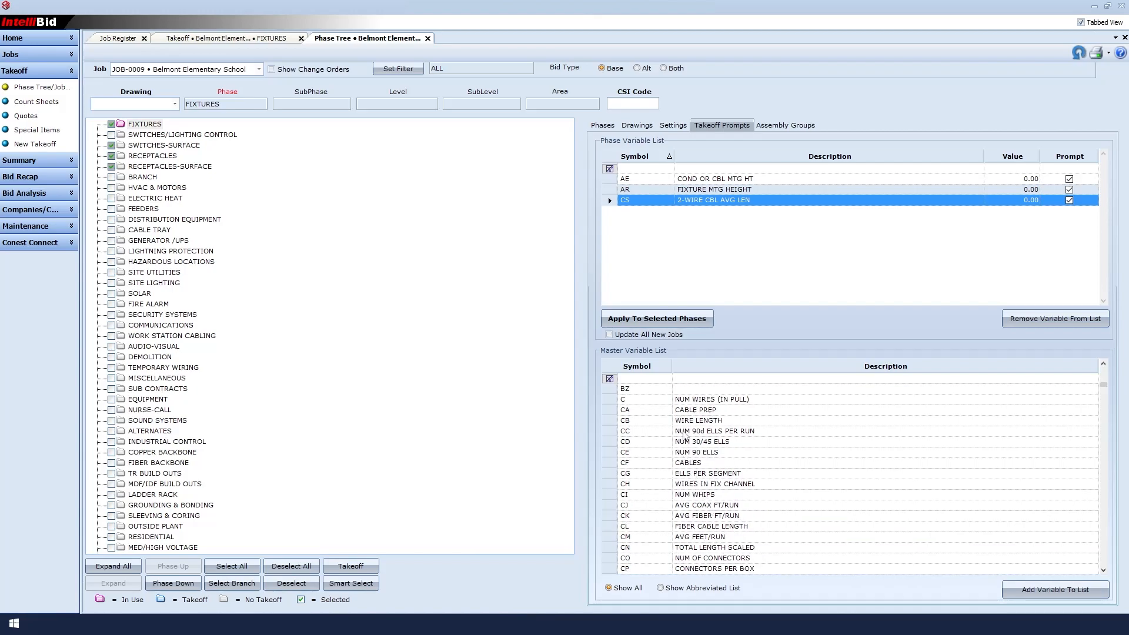
pyautogui.moveTo(727, 404)
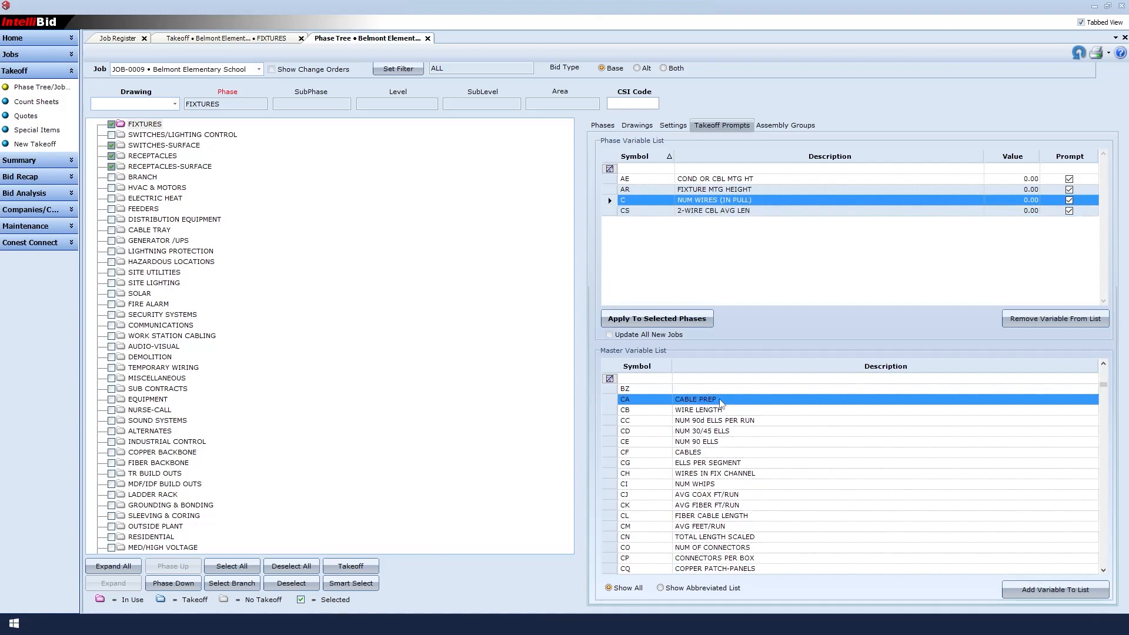
pyautogui.scroll(-3)
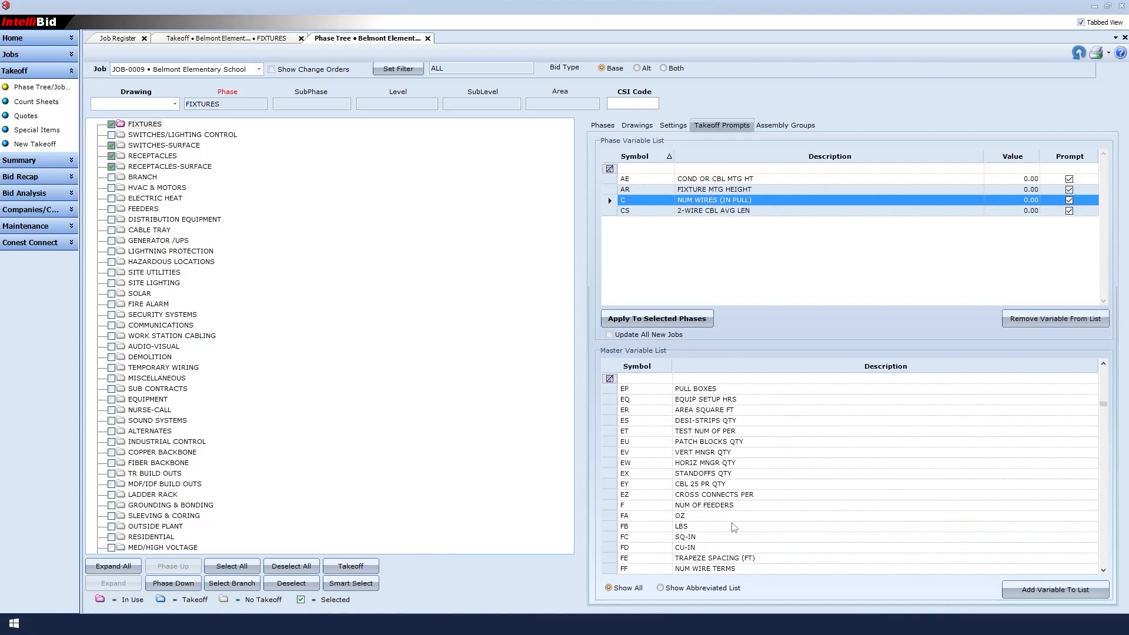
pyautogui.scroll(-3)
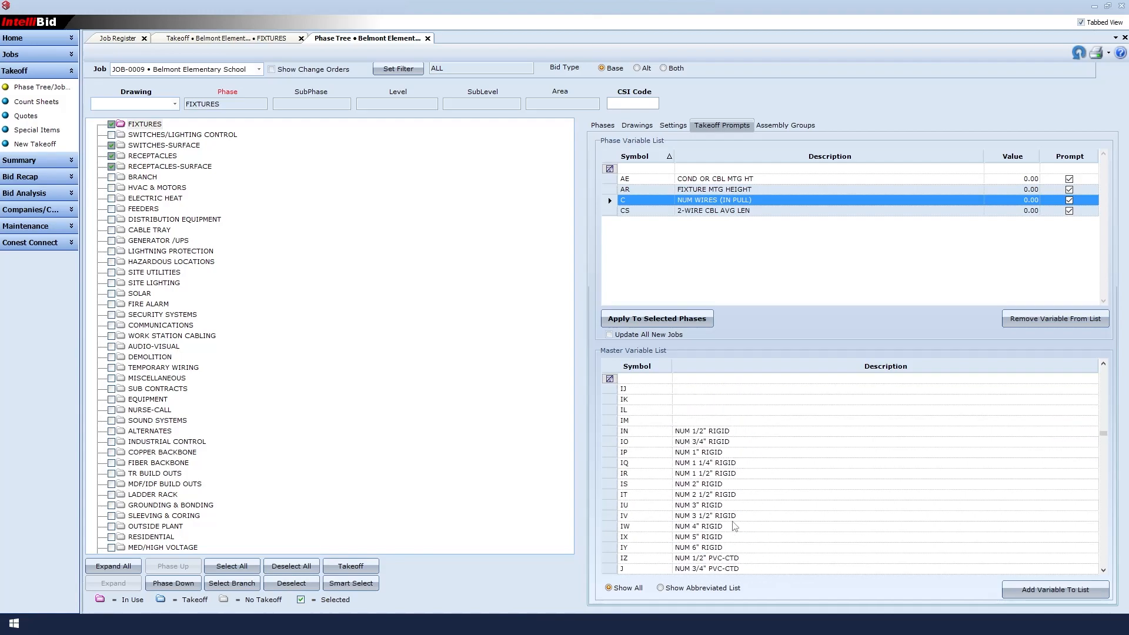
pyautogui.scroll(-3)
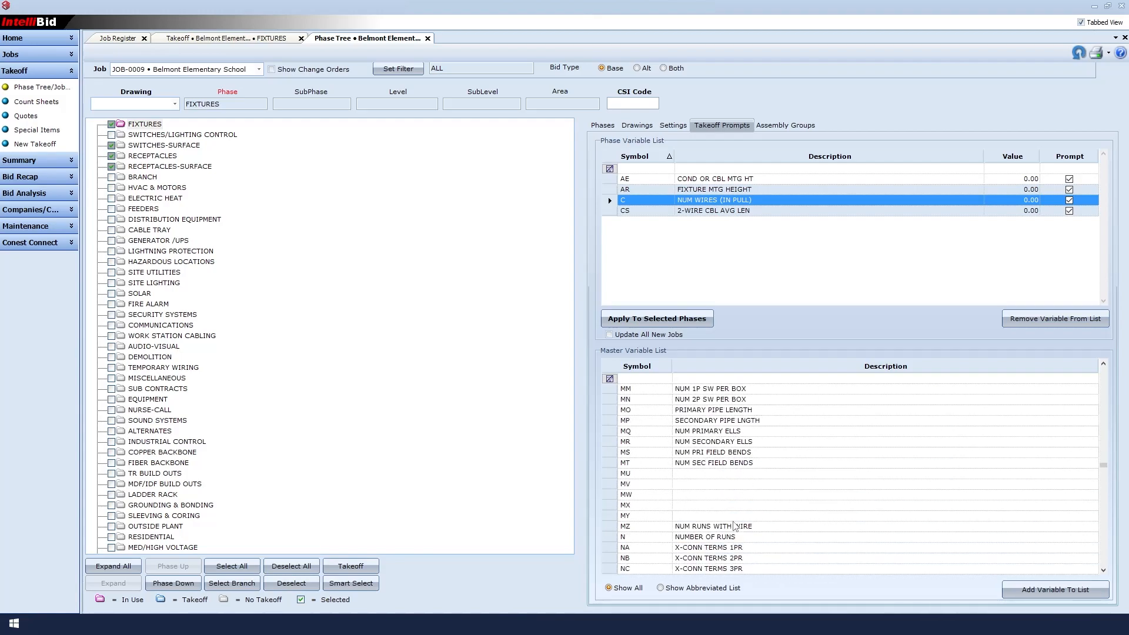
pyautogui.scroll(-3)
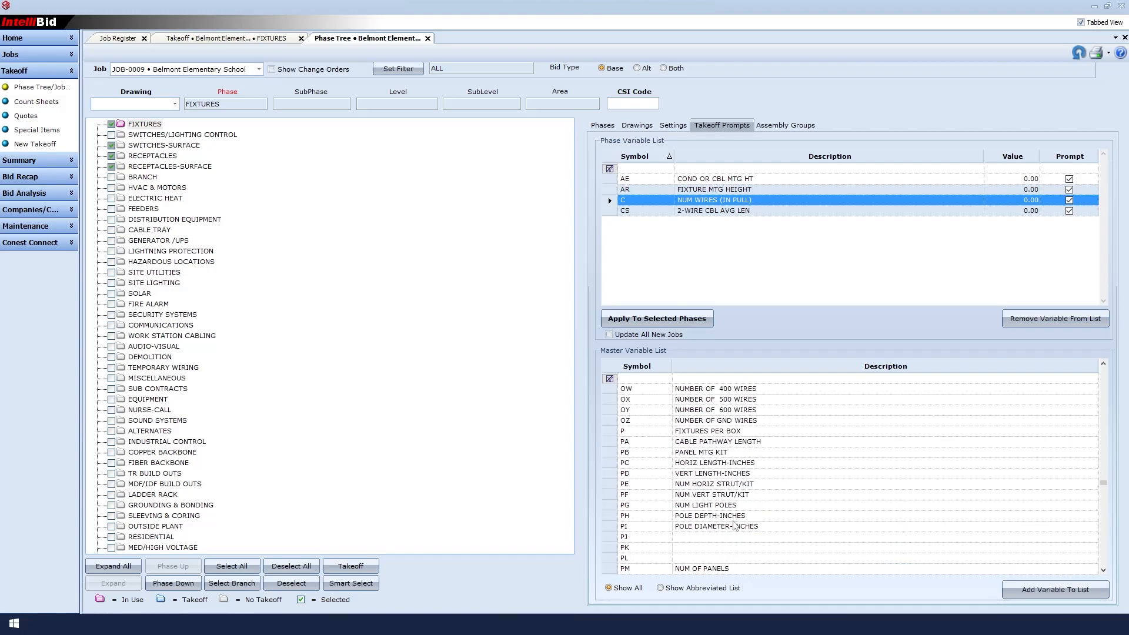
pyautogui.moveTo(672, 439)
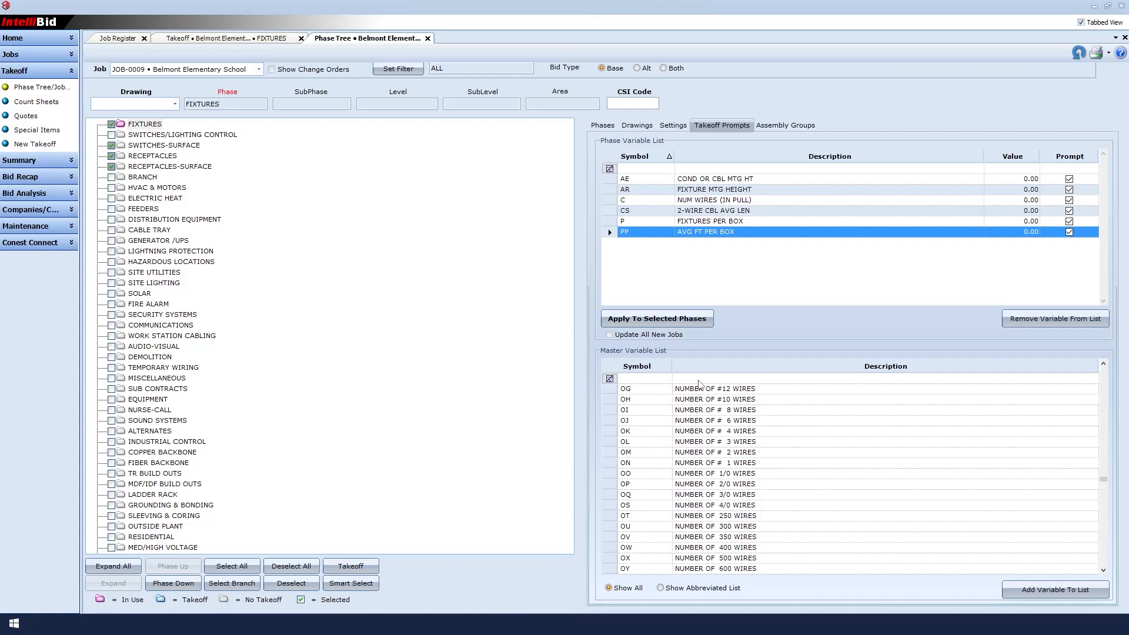
# Filter the master variables by CHAIN and add the FP CHAIN LENGTH (EACH) prompt
pyautogui.click(636, 378)
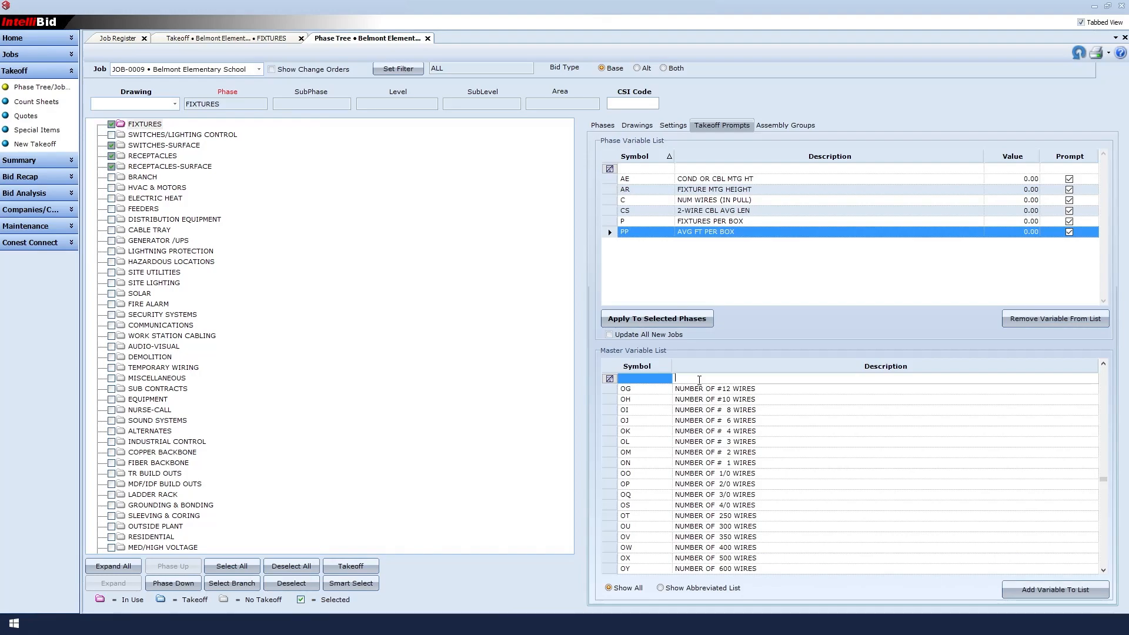
pyautogui.write('CHAIN')
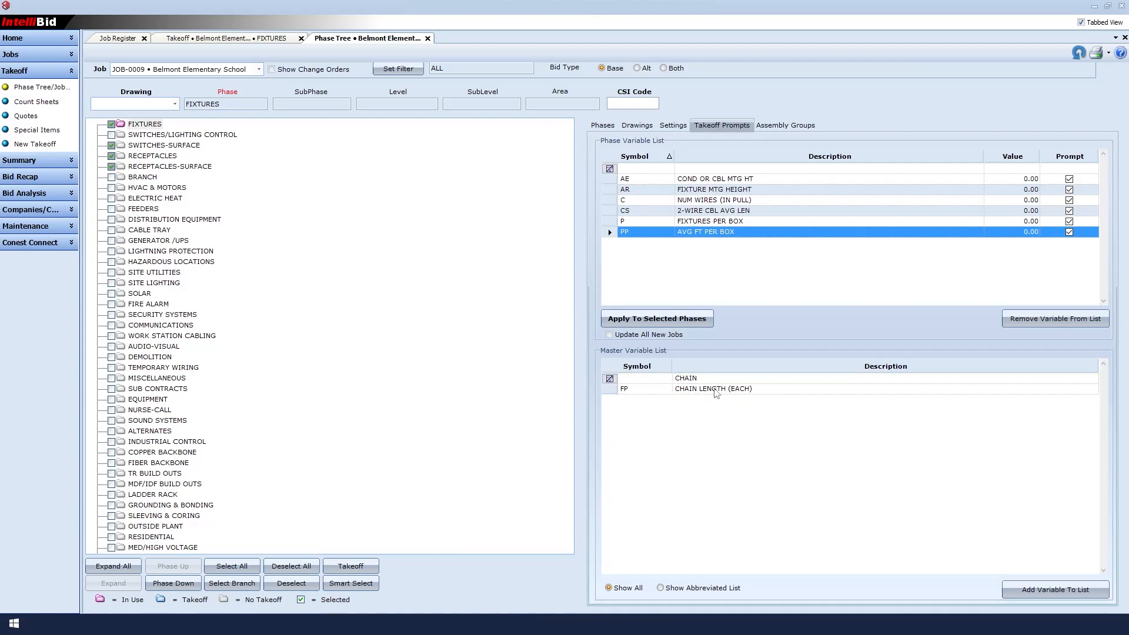
pyautogui.click(713, 388)
pyautogui.write('HEIGHT')
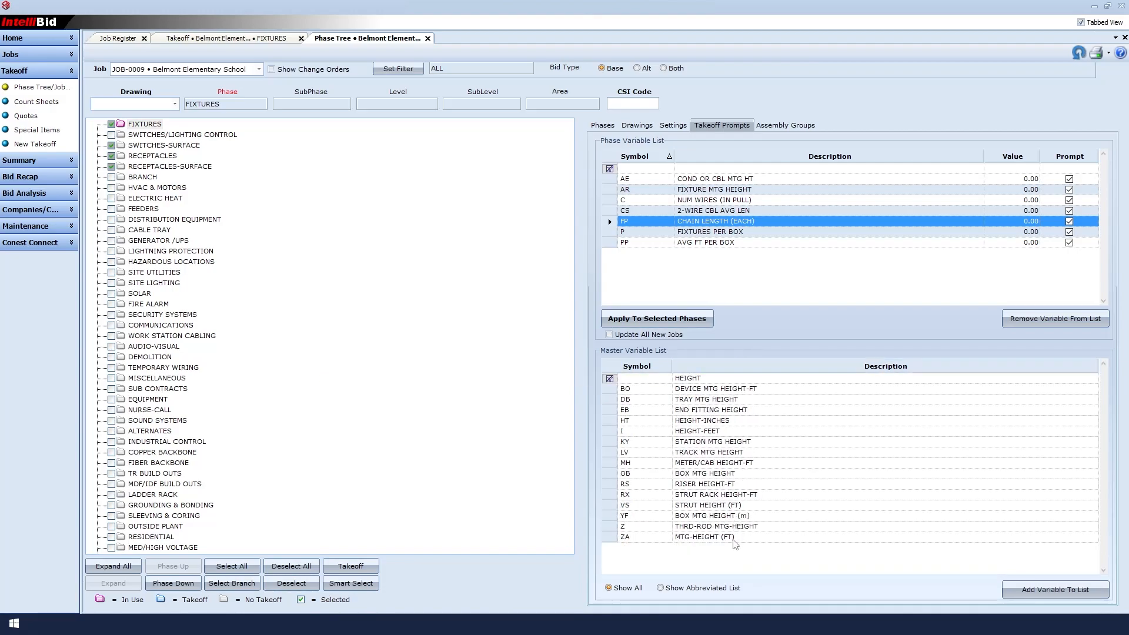
pyautogui.moveTo(678, 177)
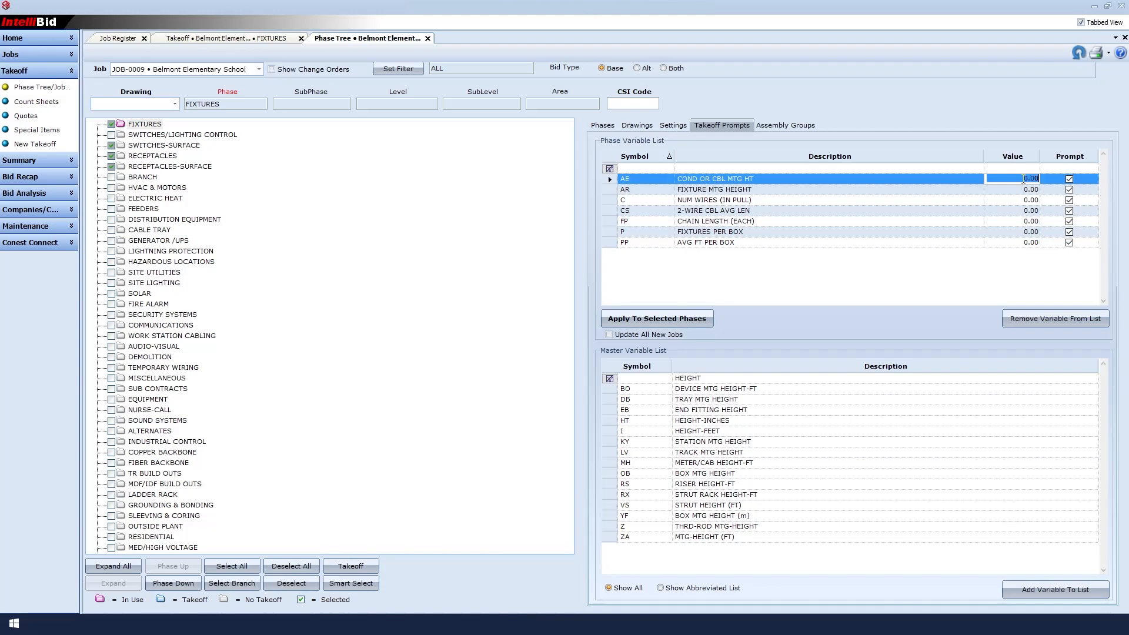
# Enter the prompt values (10, 8, 2, 20, 8, 2, 15) and apply them to the selected phases
pyautogui.write('10')
pyautogui.click(1013, 242)
pyautogui.write('15')
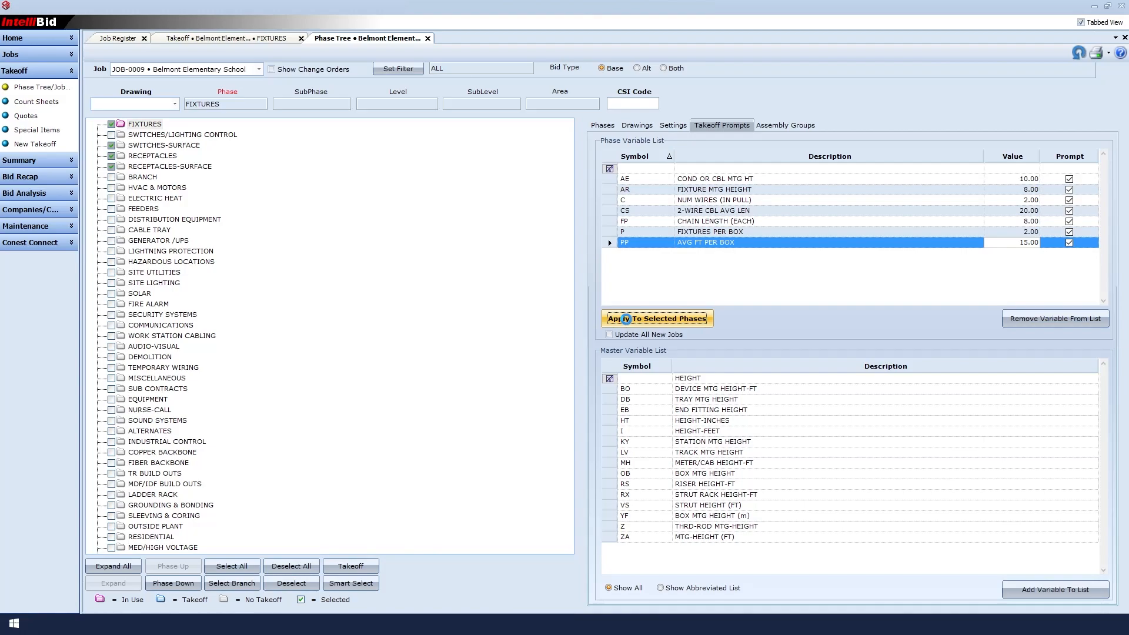
pyautogui.click(657, 318)
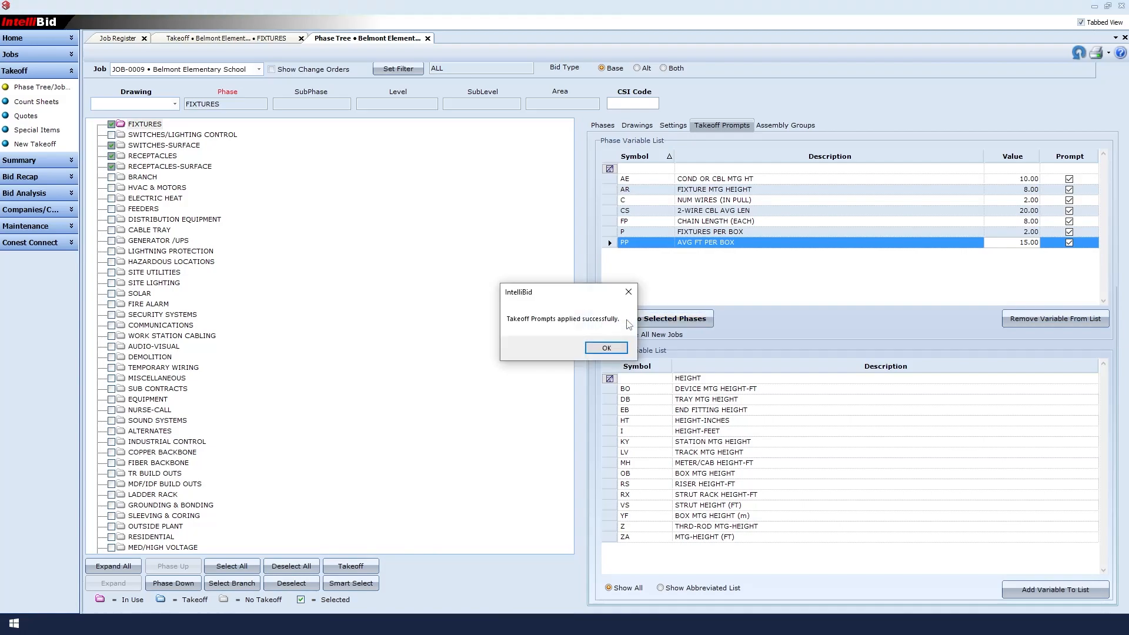
pyautogui.click(606, 348)
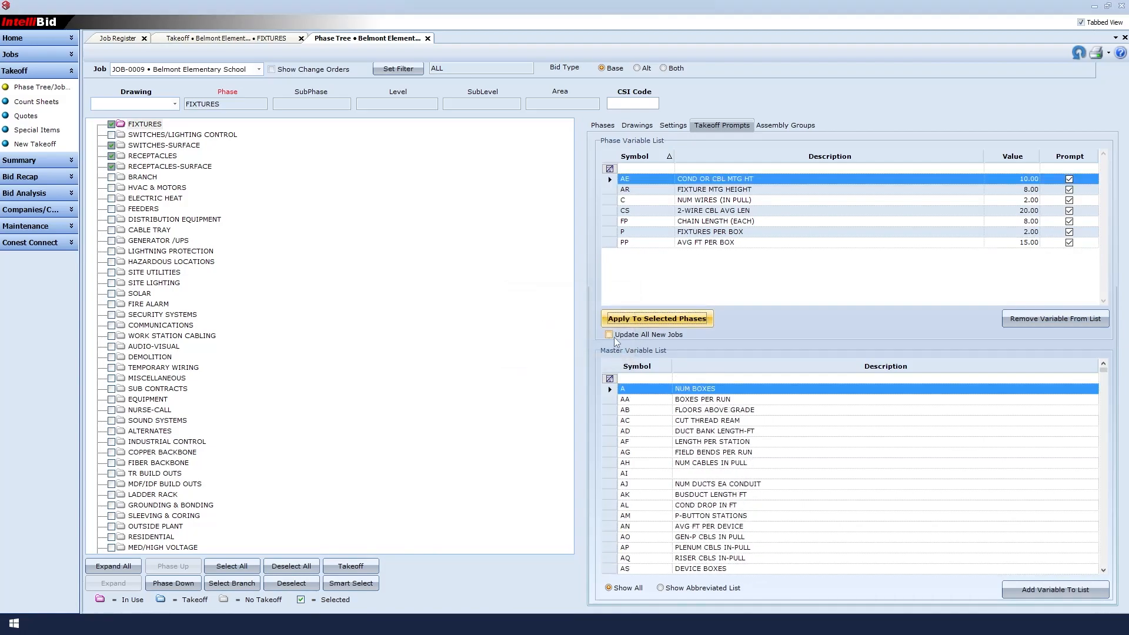
pyautogui.moveTo(671, 344)
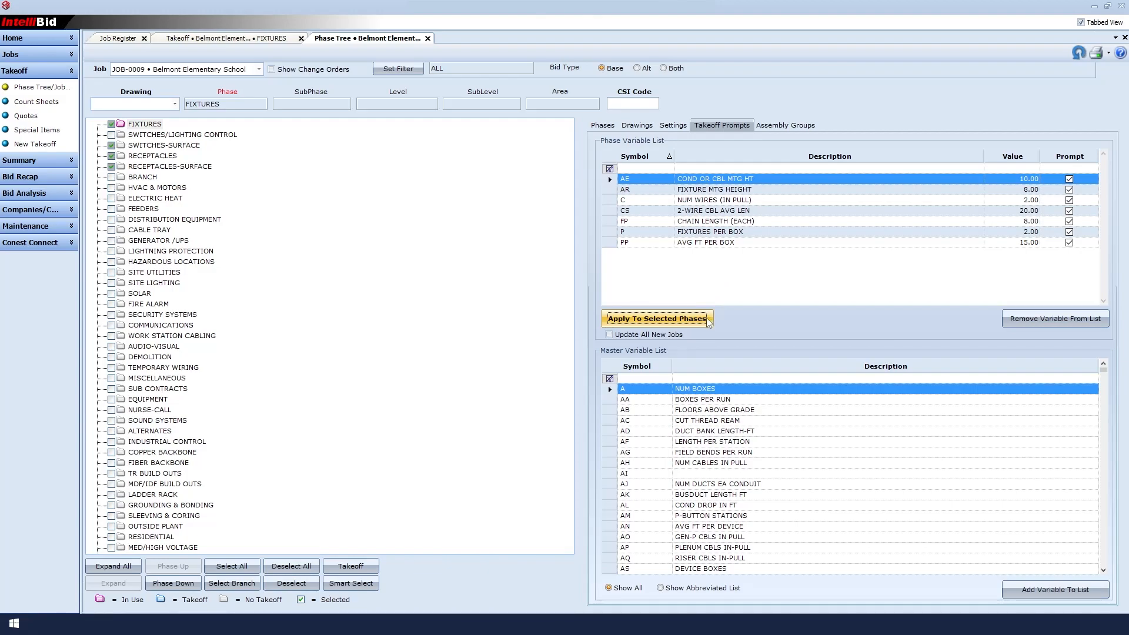
pyautogui.moveTo(9, 88)
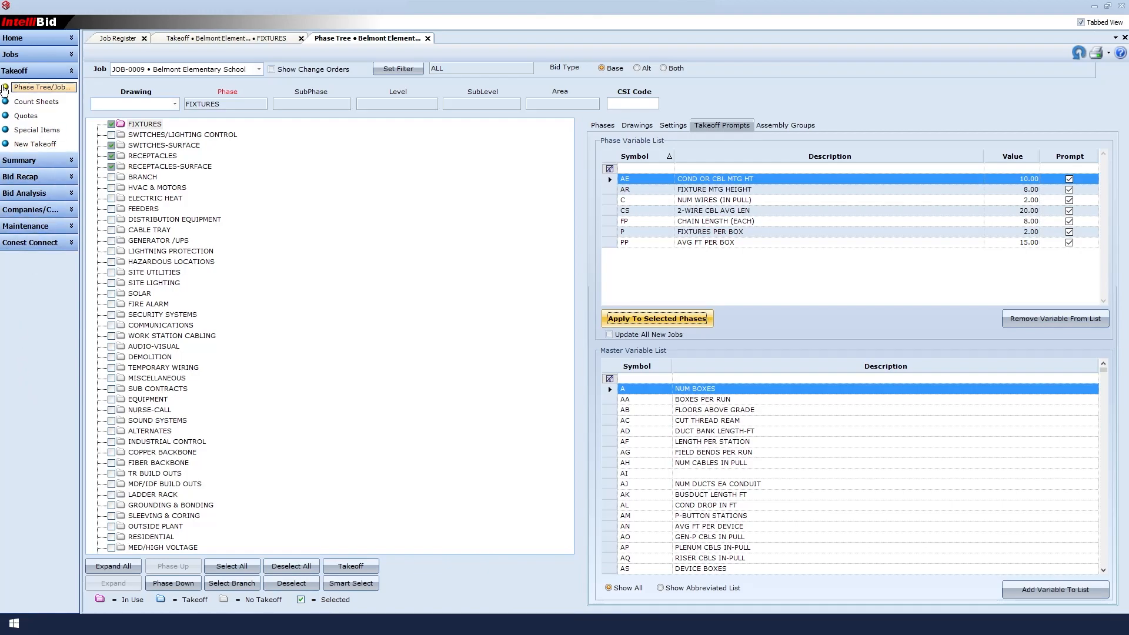
pyautogui.click(224, 38)
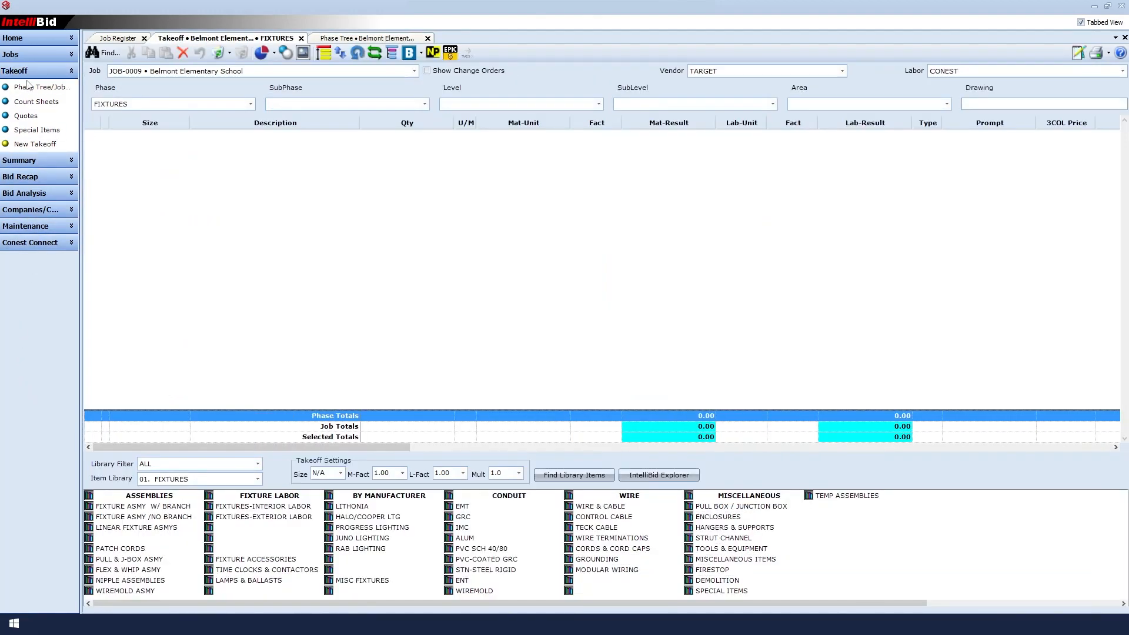
pyautogui.moveTo(122, 531)
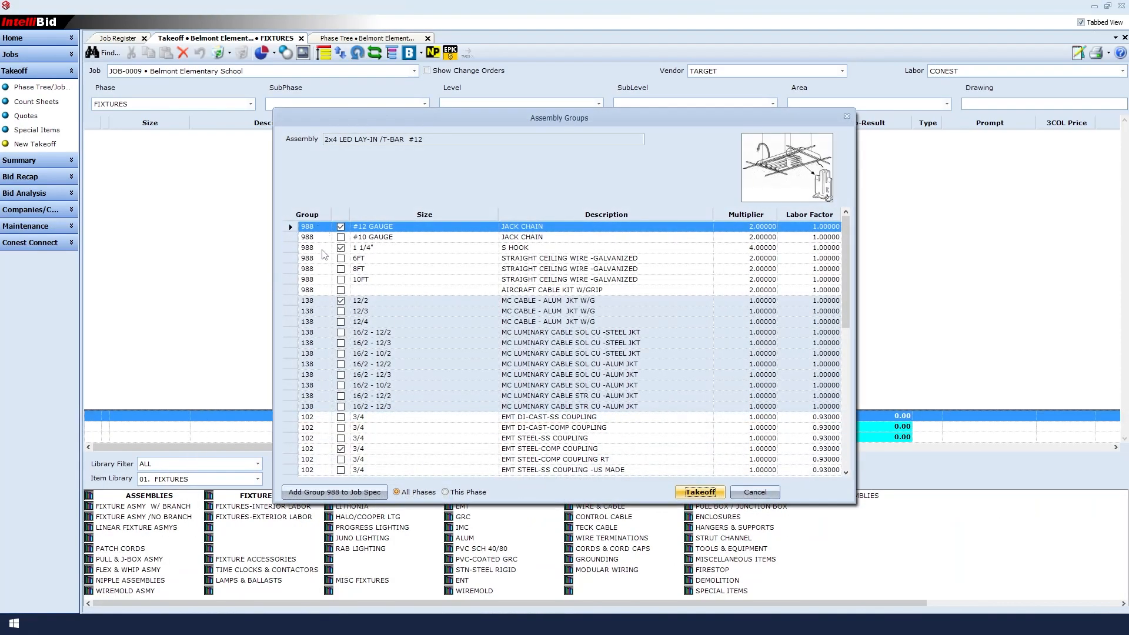
# Select the 2x4 LED LAY-IN /T-BAR #12 fixture to show its Assembly Groups defaults
pyautogui.scroll(-3)
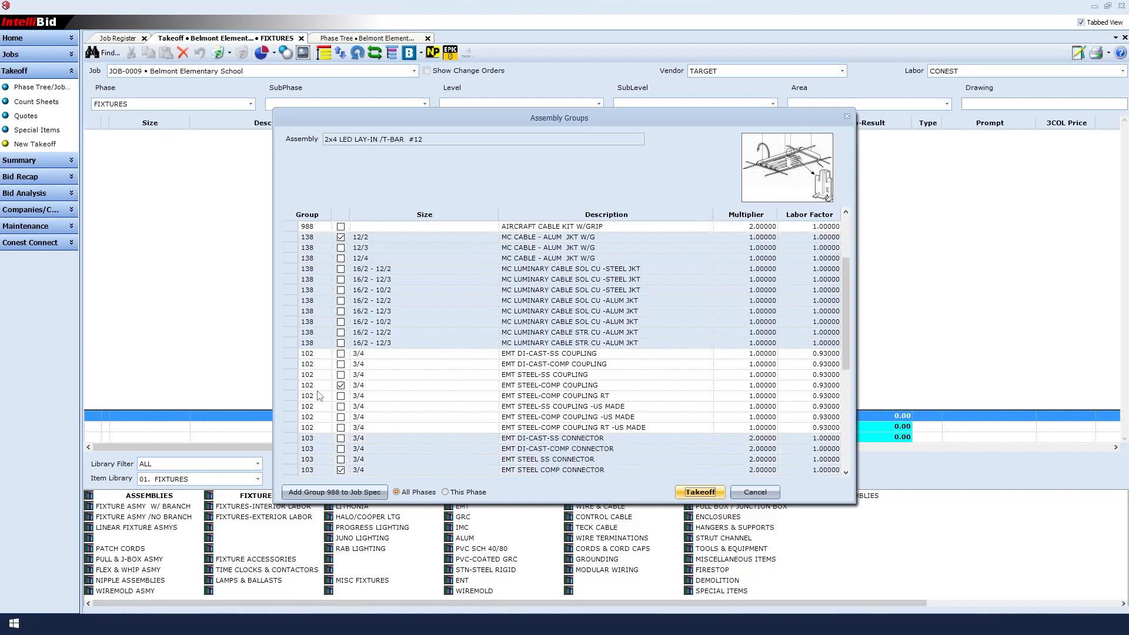